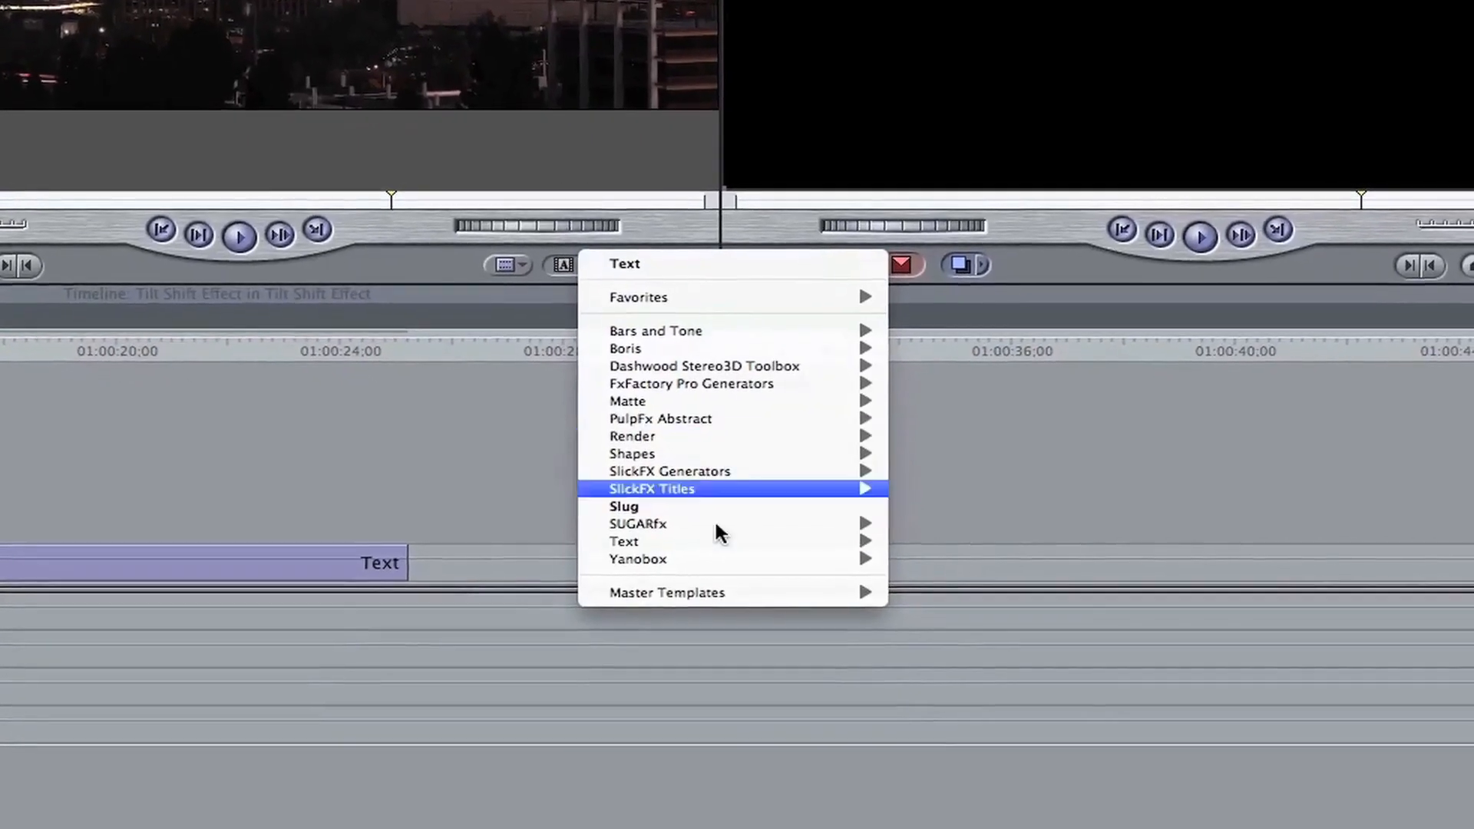
mouse_move(666, 577)
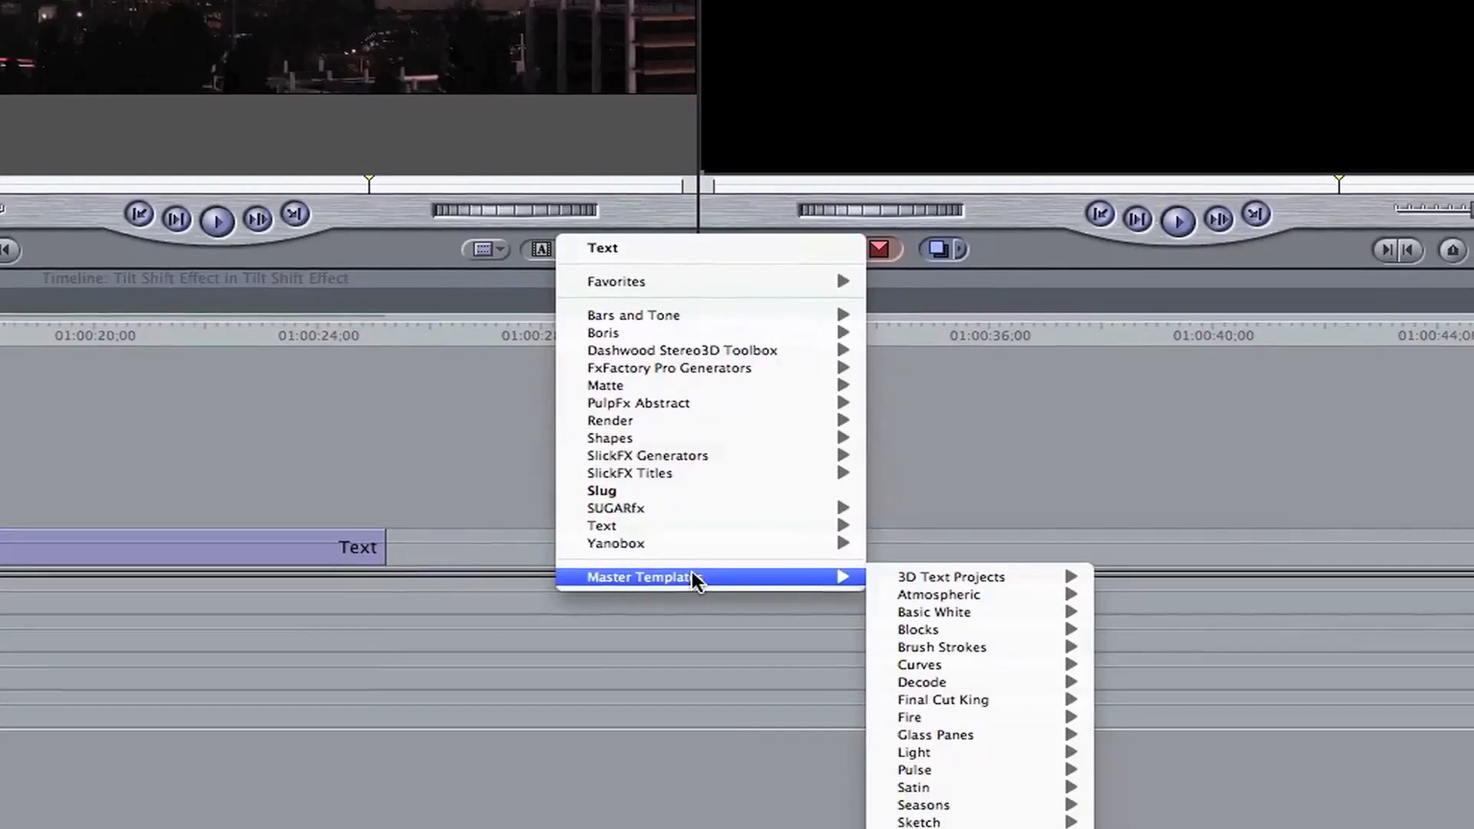
mouse_move(891, 736)
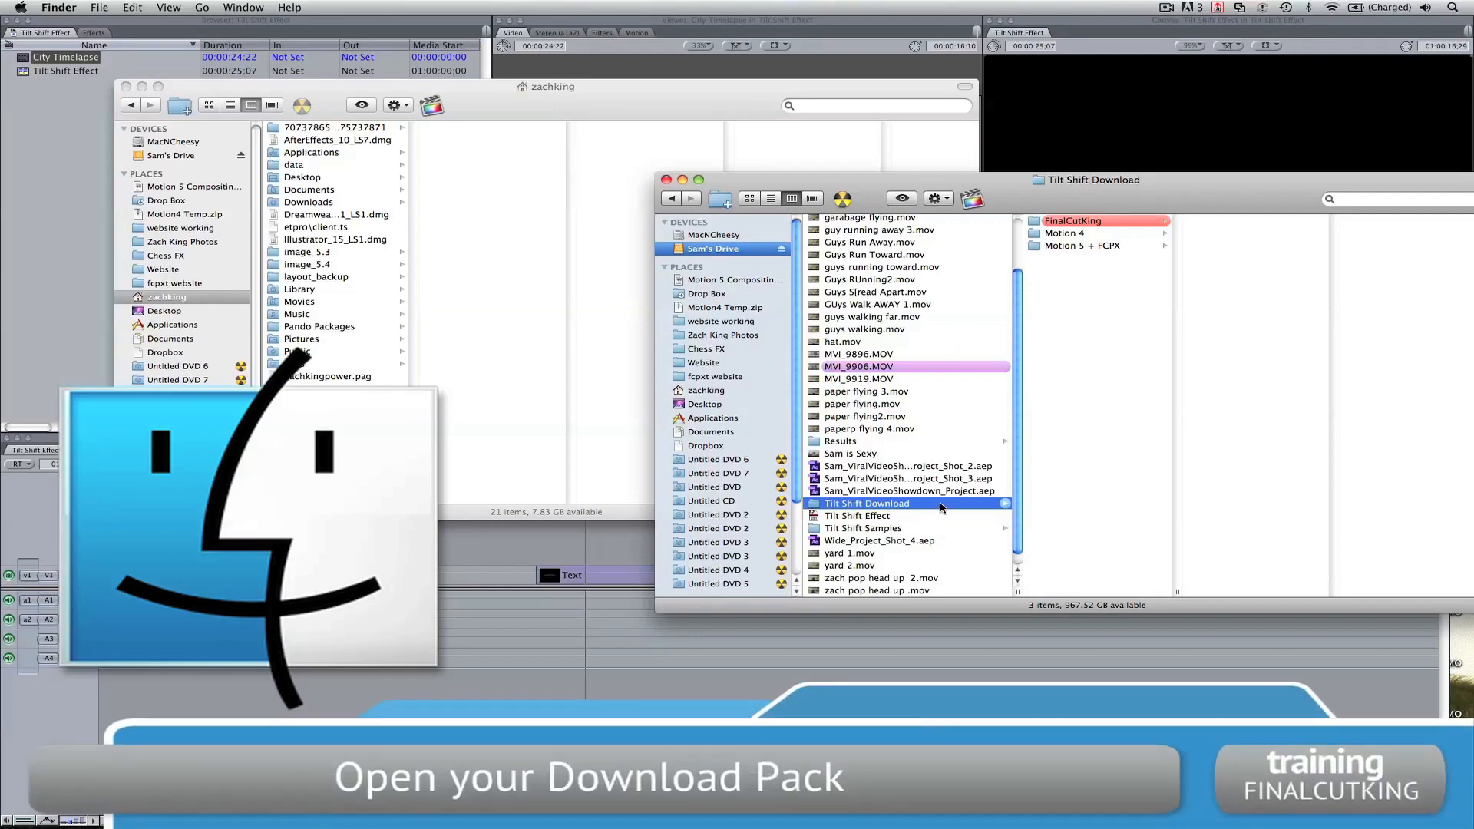
Navigate from the download pack's FinalCutKing folder into ~/Library/Application Support/Final Cut Studio/Motion.
left_click(1072, 220)
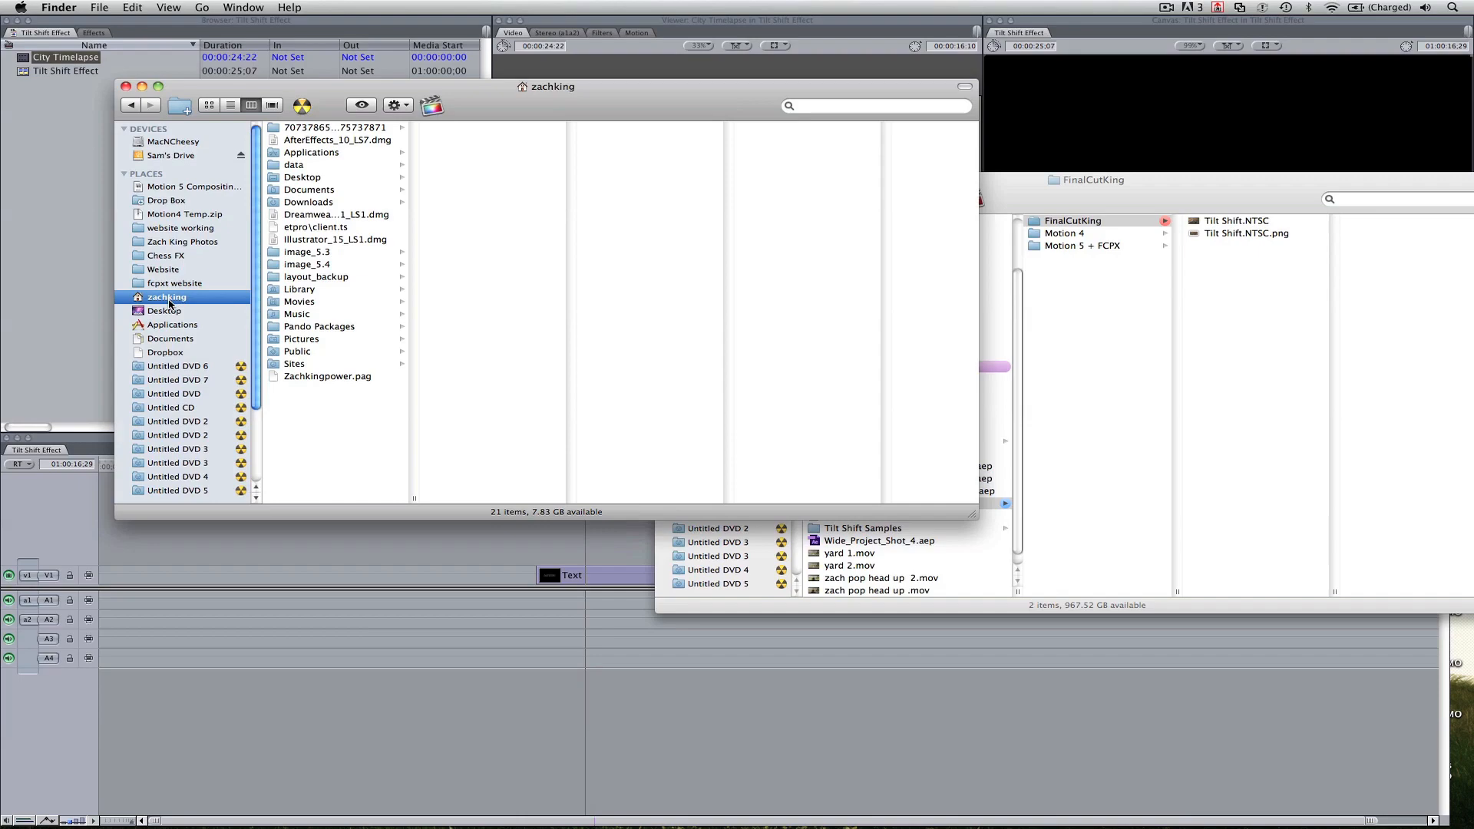
left_click(298, 289)
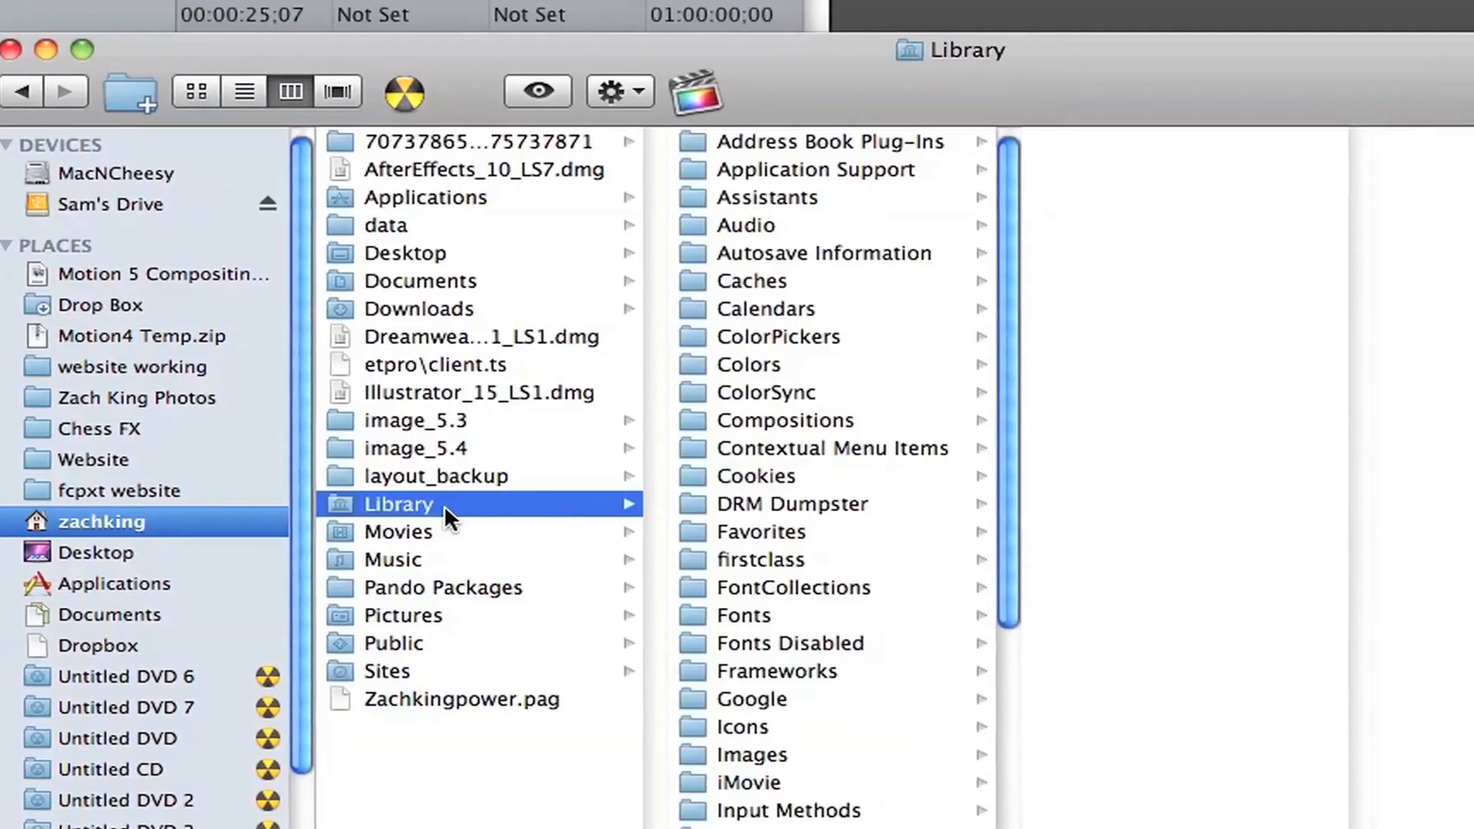
left_click(828, 169)
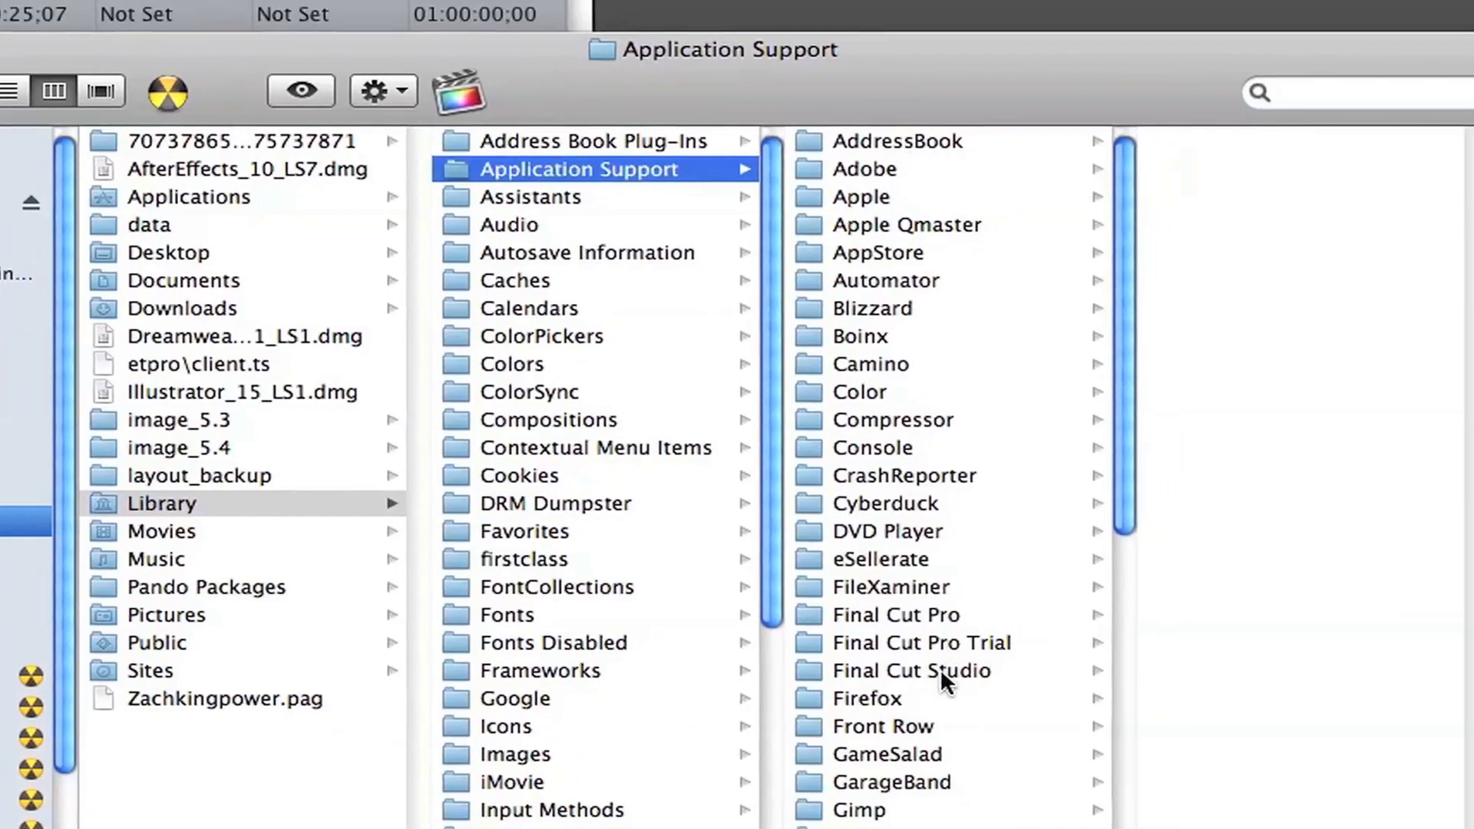
left_click(909, 670)
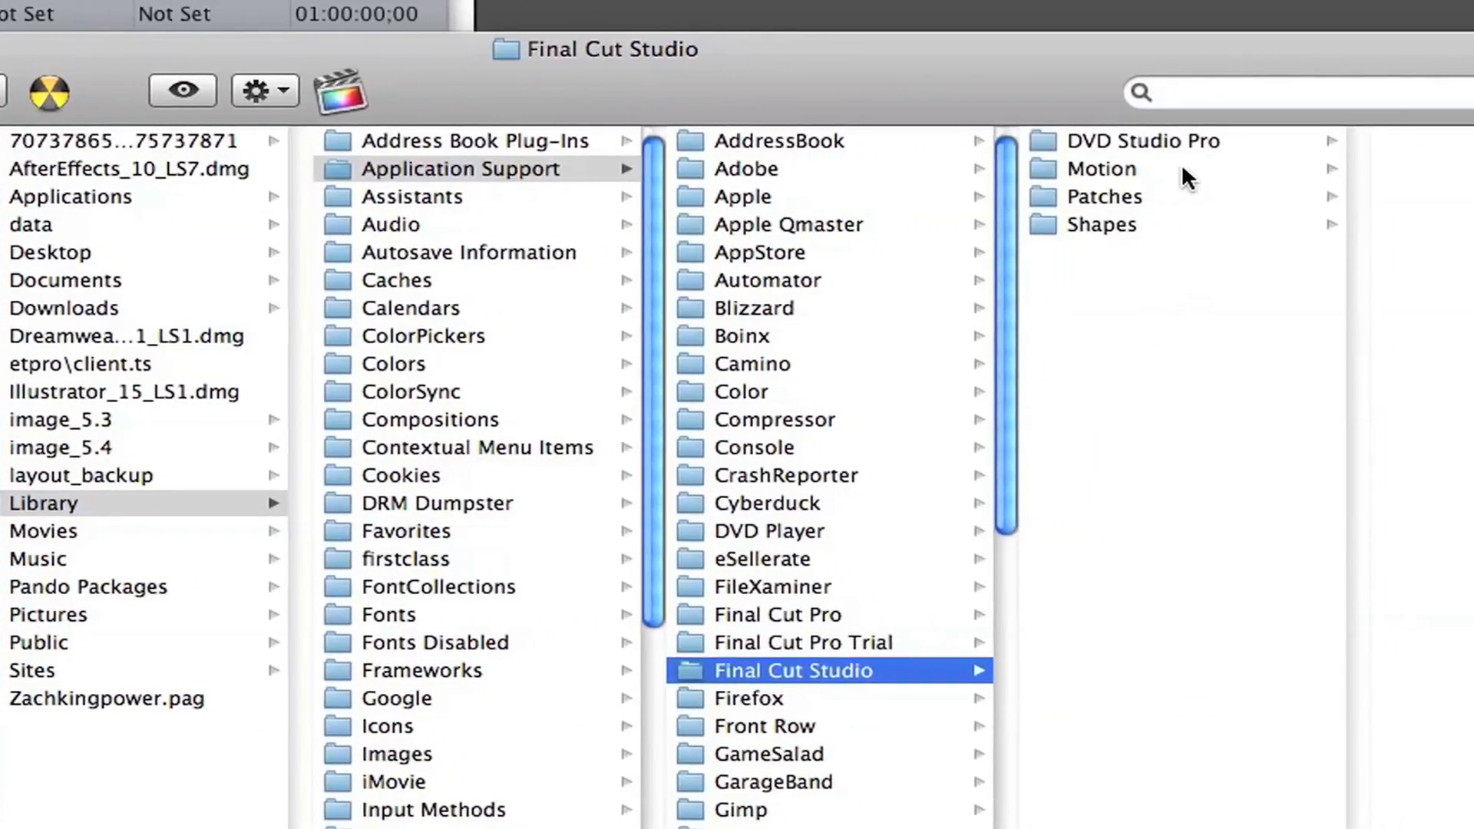
left_click(1101, 168)
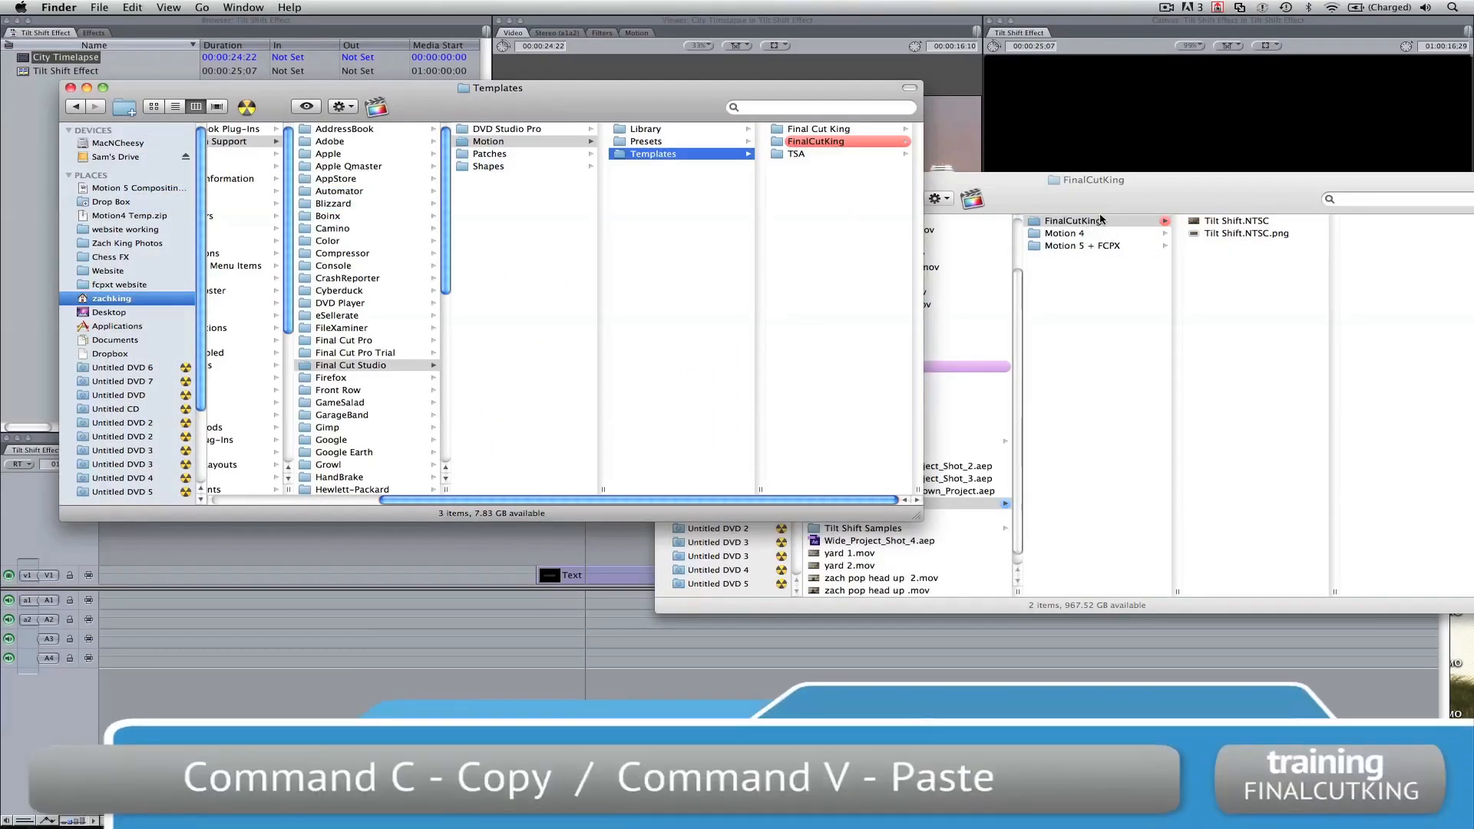
Verify the copied FinalCutKing folder and its thumbnail sit in Templates, then close Finder.
left_click(815, 141)
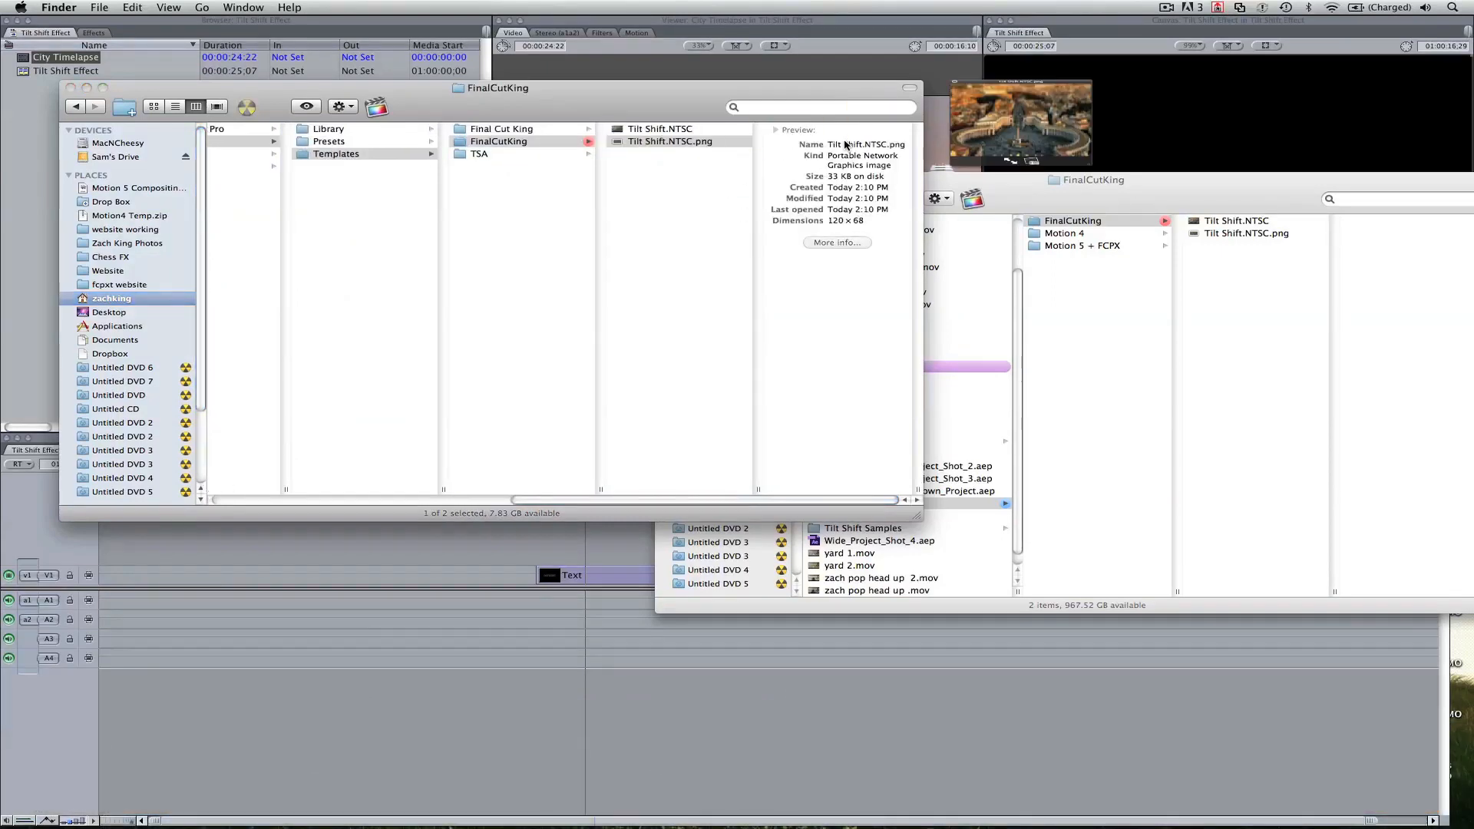
left_click(669, 142)
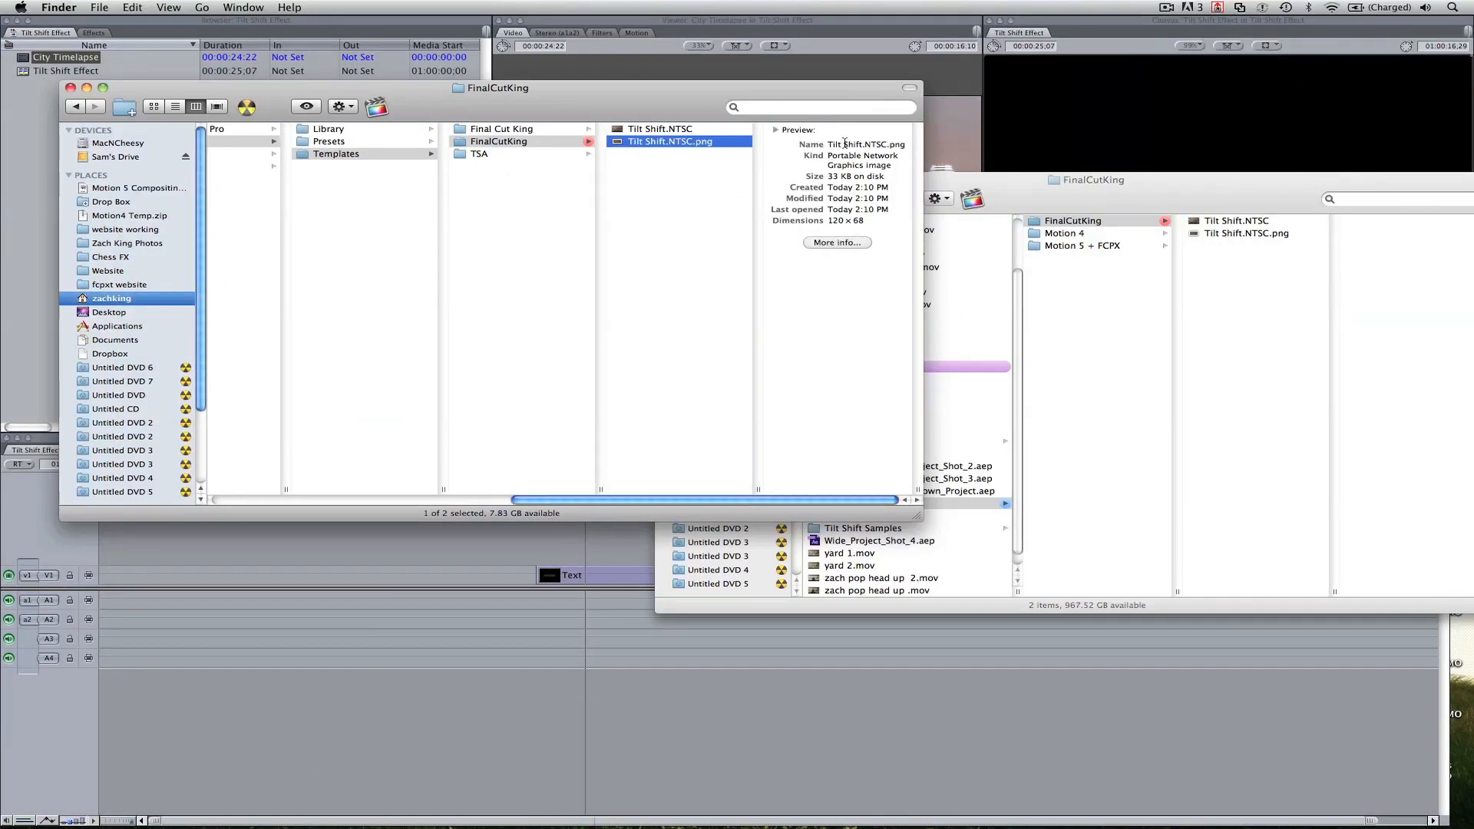
left_click(659, 129)
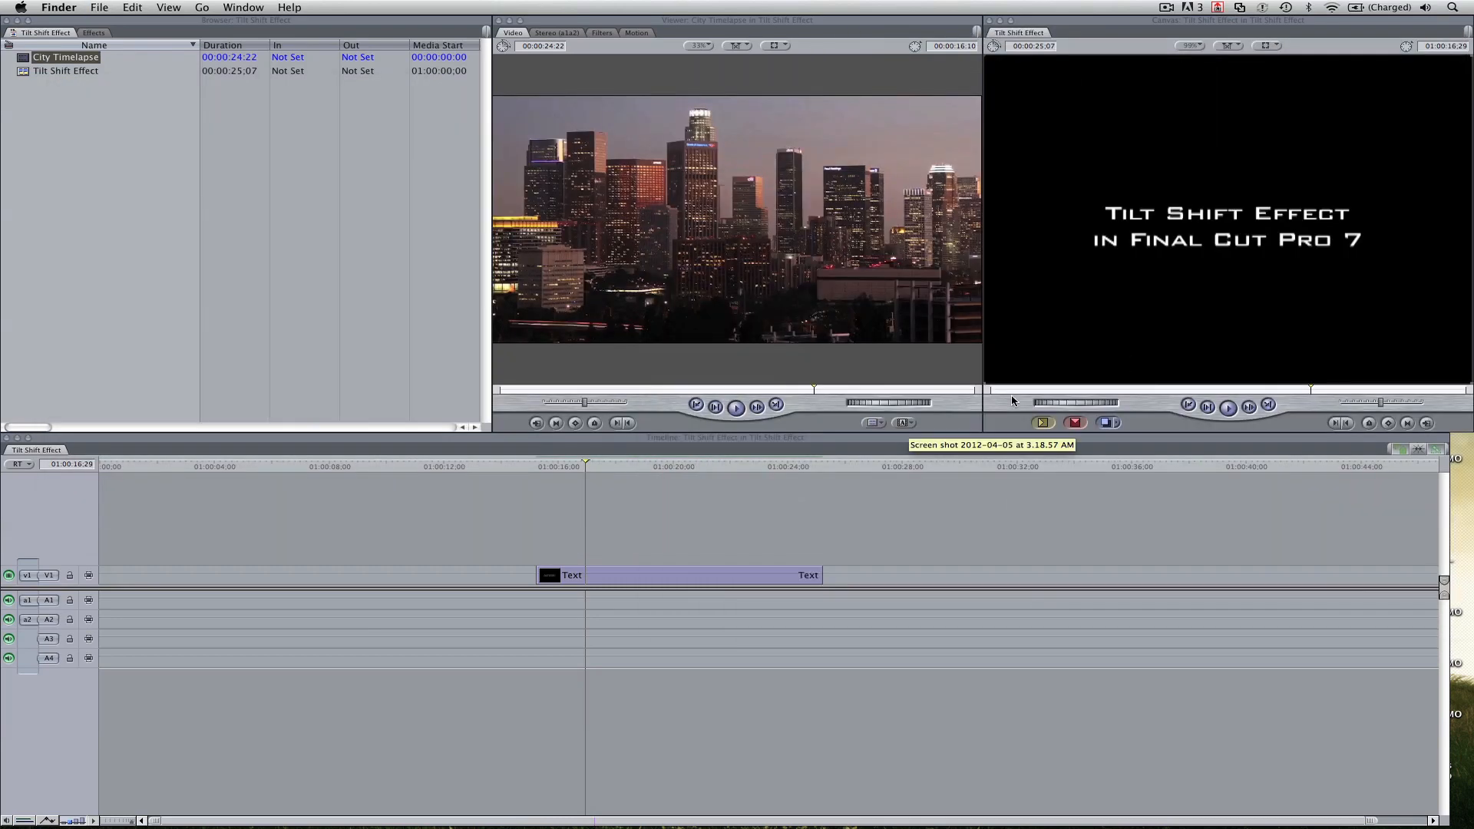
Add the Tilt Shift.NTSC master template and fill its drop zone with the City Timelapse clip.
left_click(900, 422)
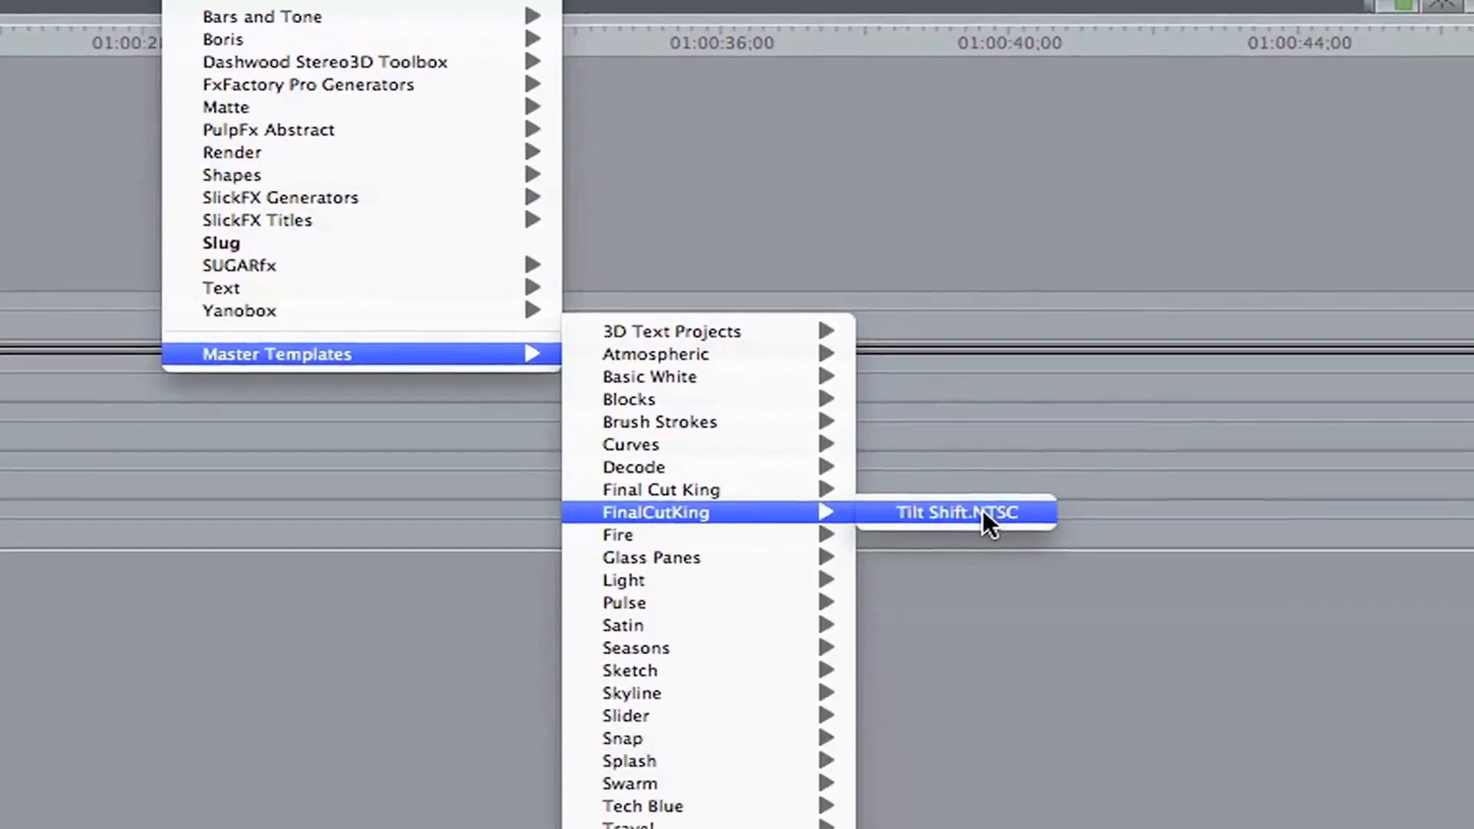
left_click(956, 512)
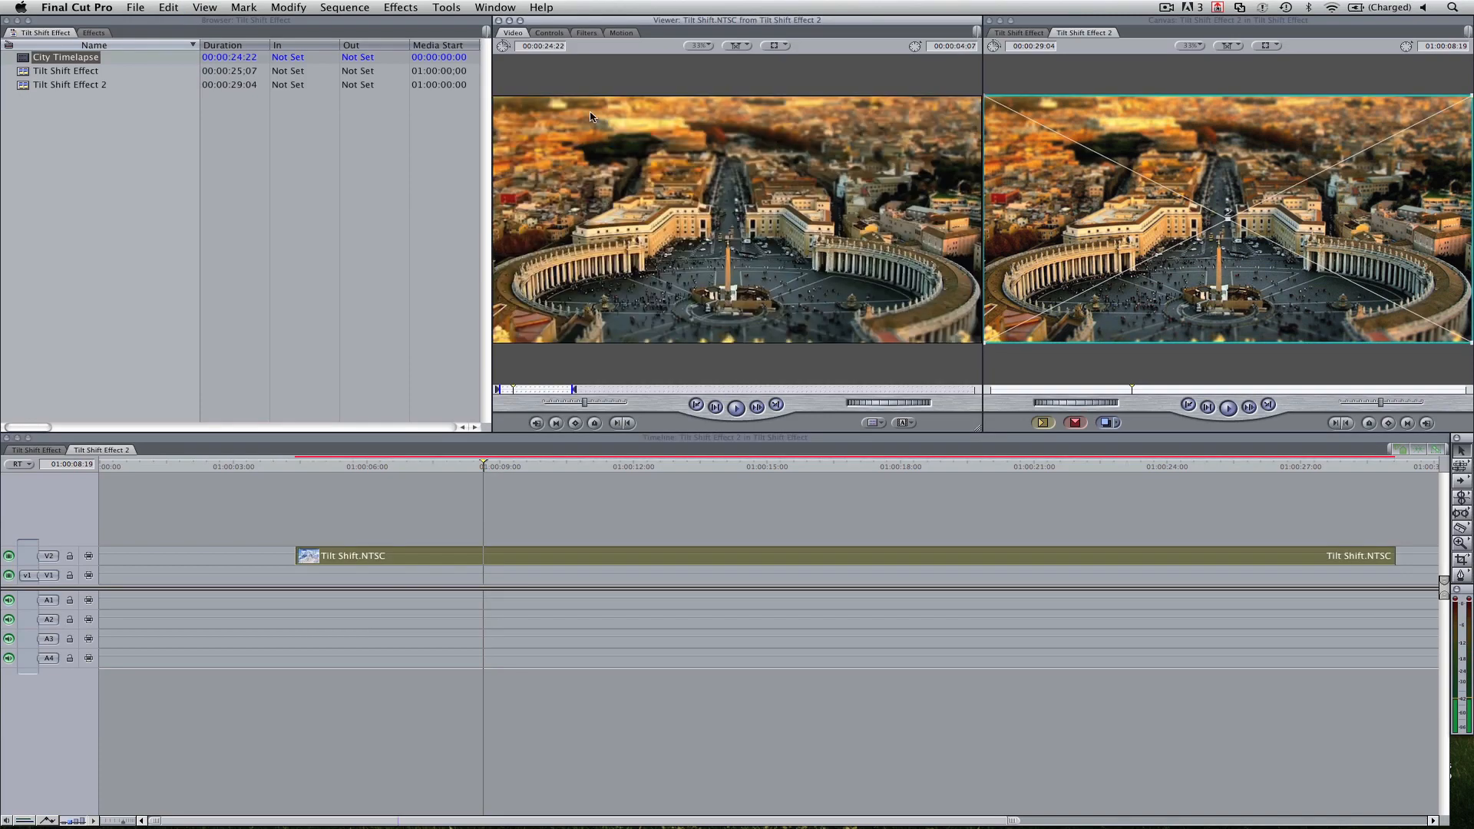
left_click(549, 33)
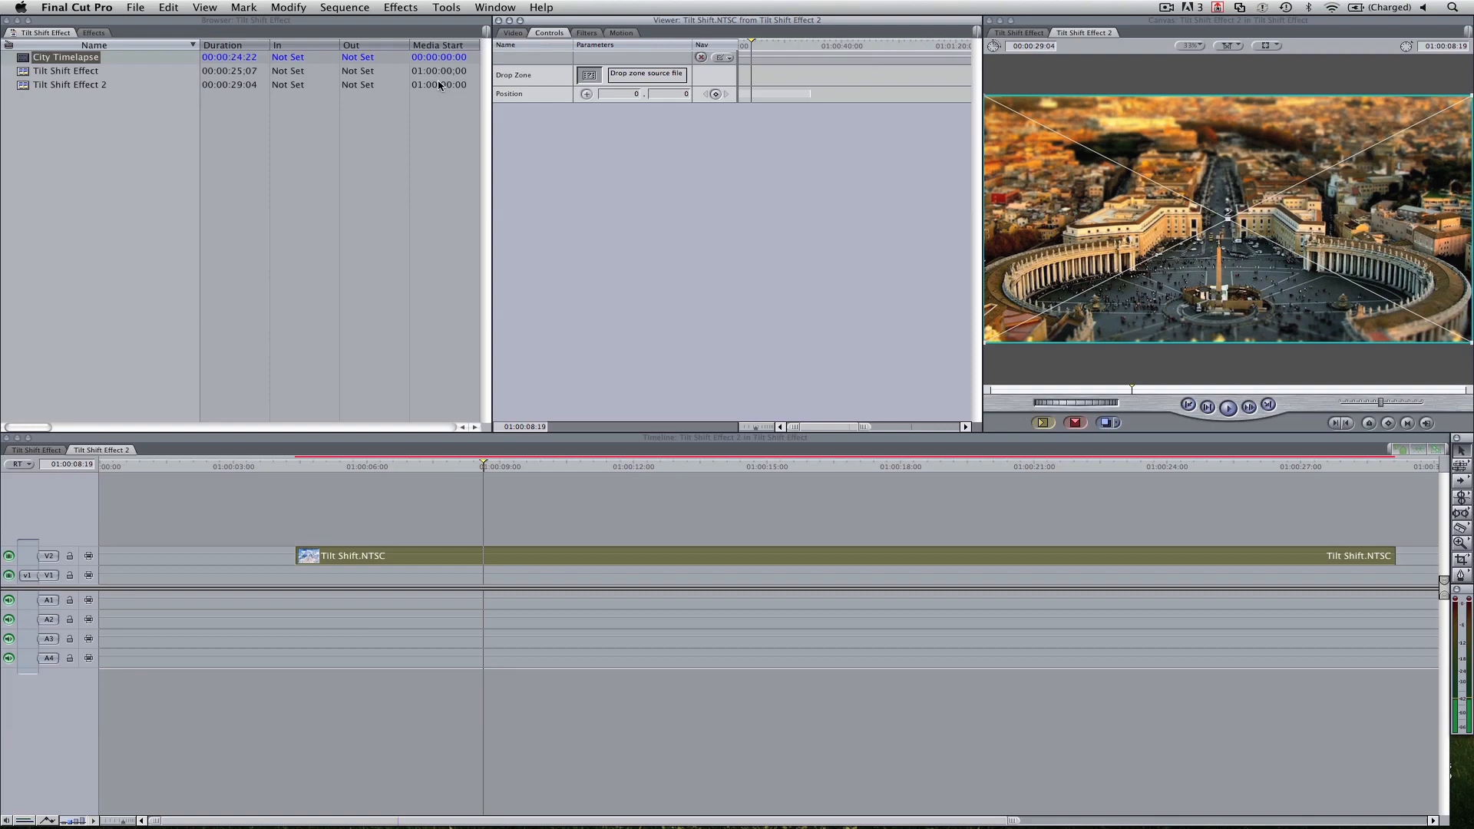
double_click(66, 57)
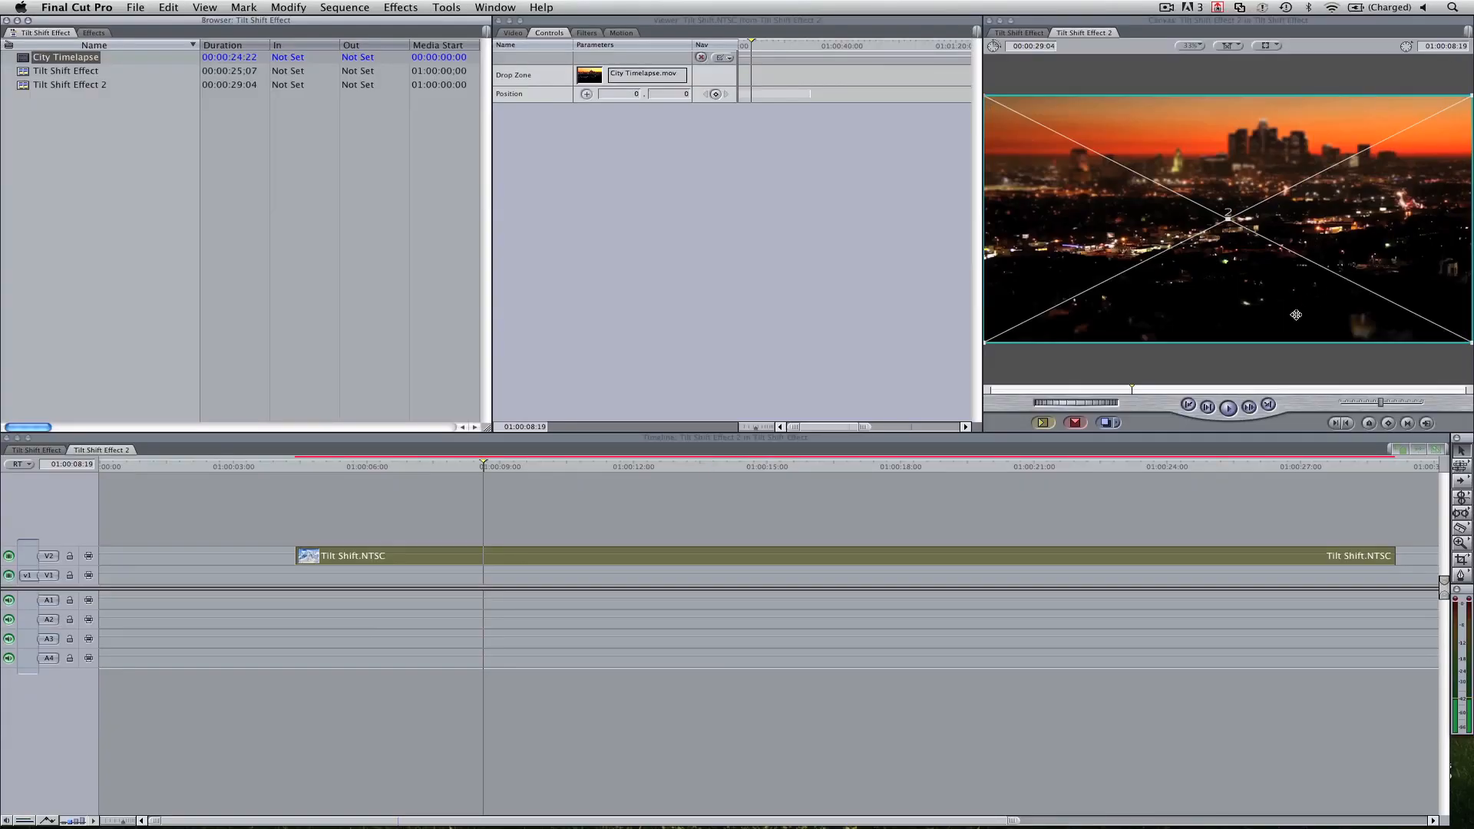
mouse_move(557, 465)
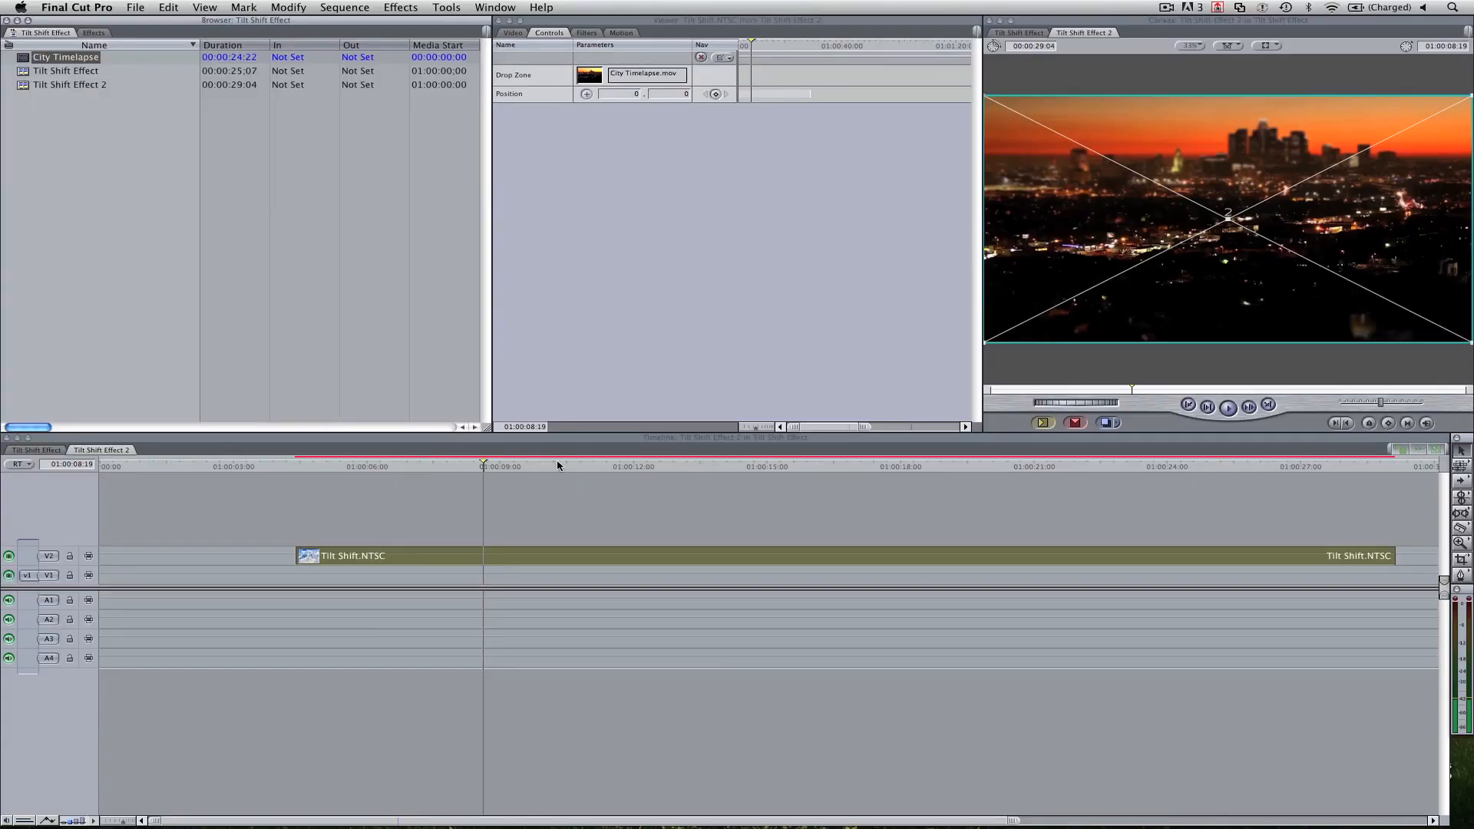
left_click(977, 465)
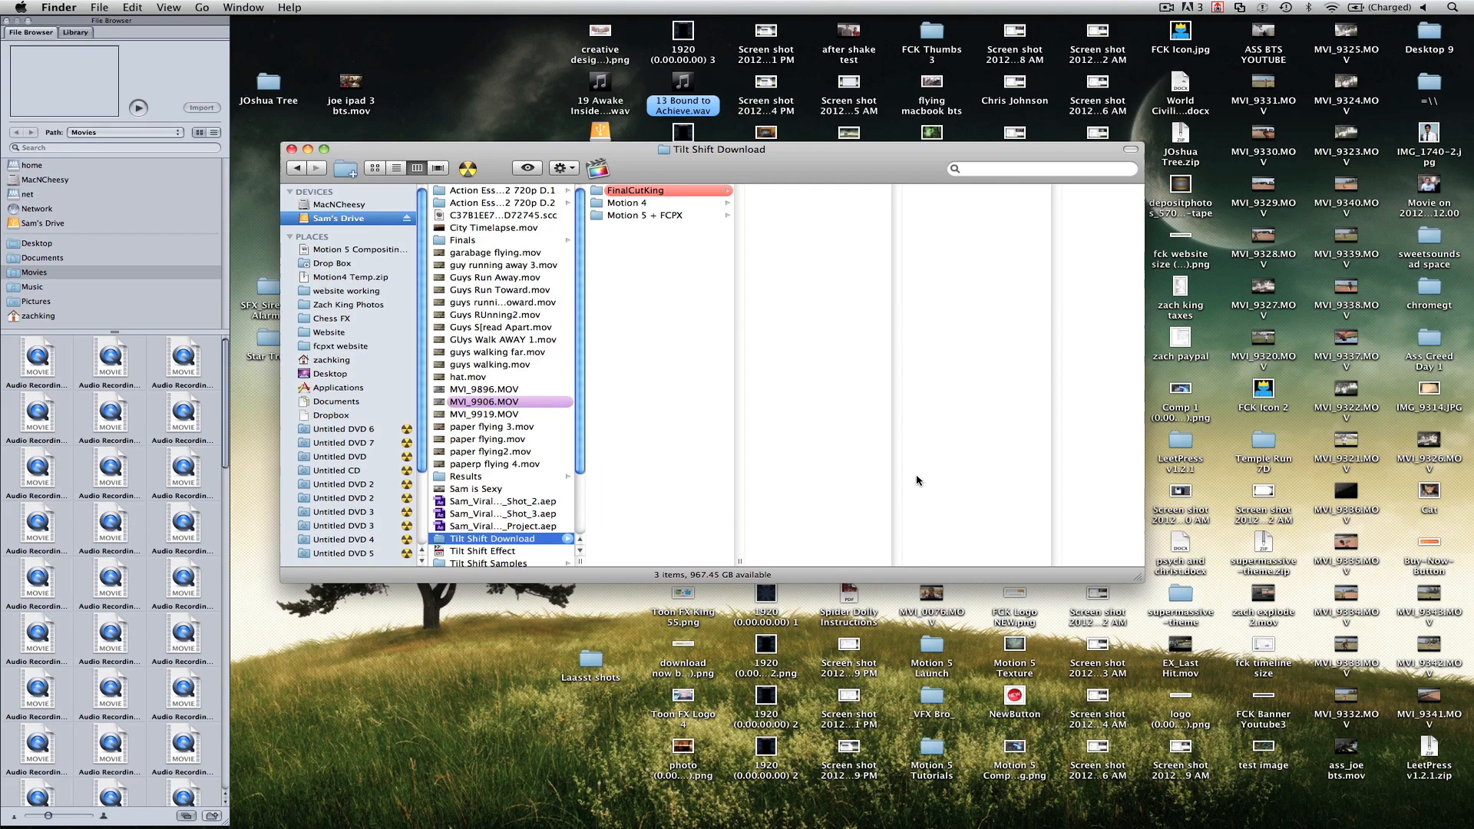
mouse_move(658, 207)
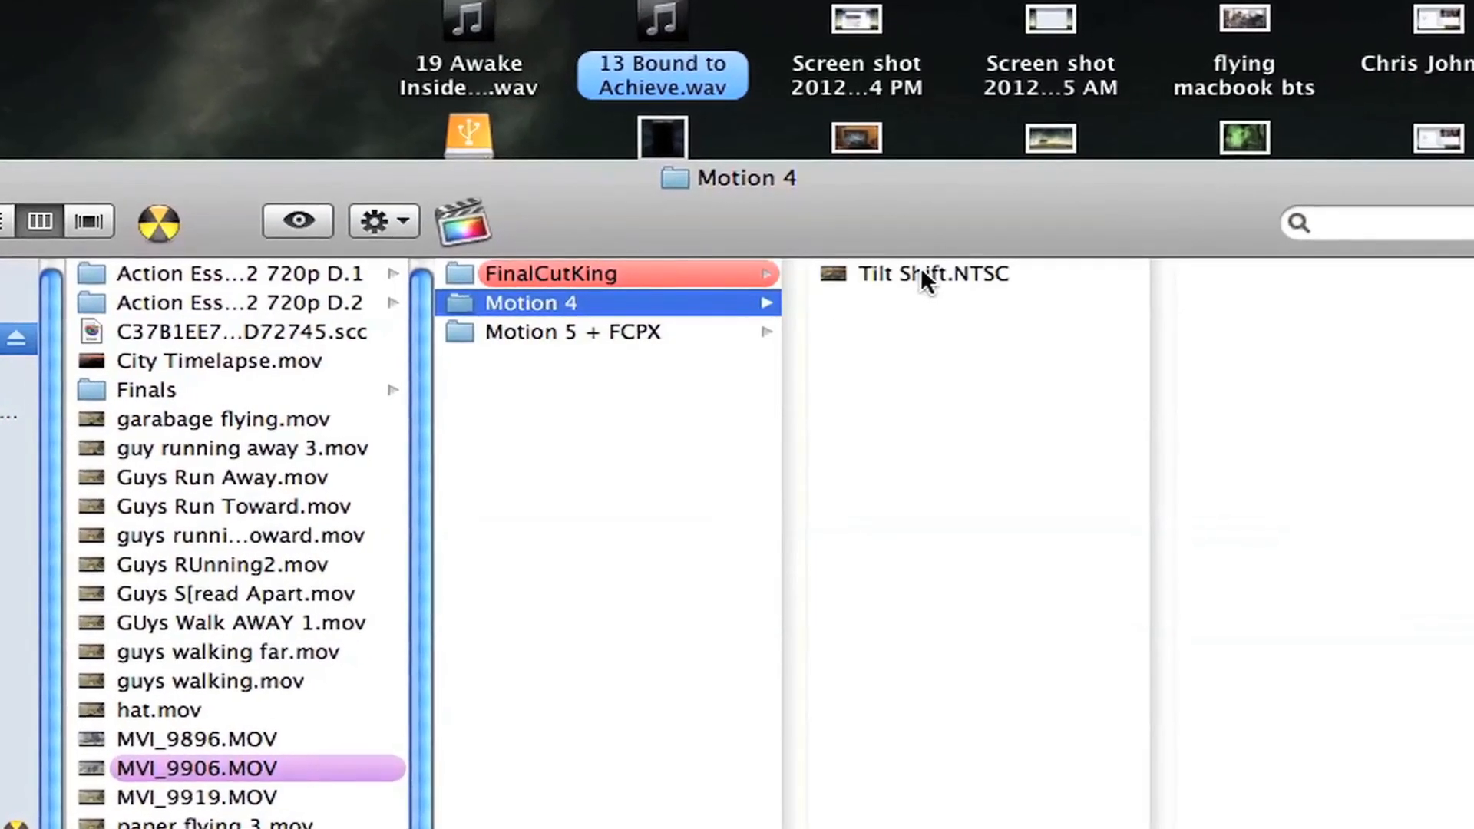
Launch the Motion 4 Tilt Shift.NTSC template from the download pack.
double_click(934, 273)
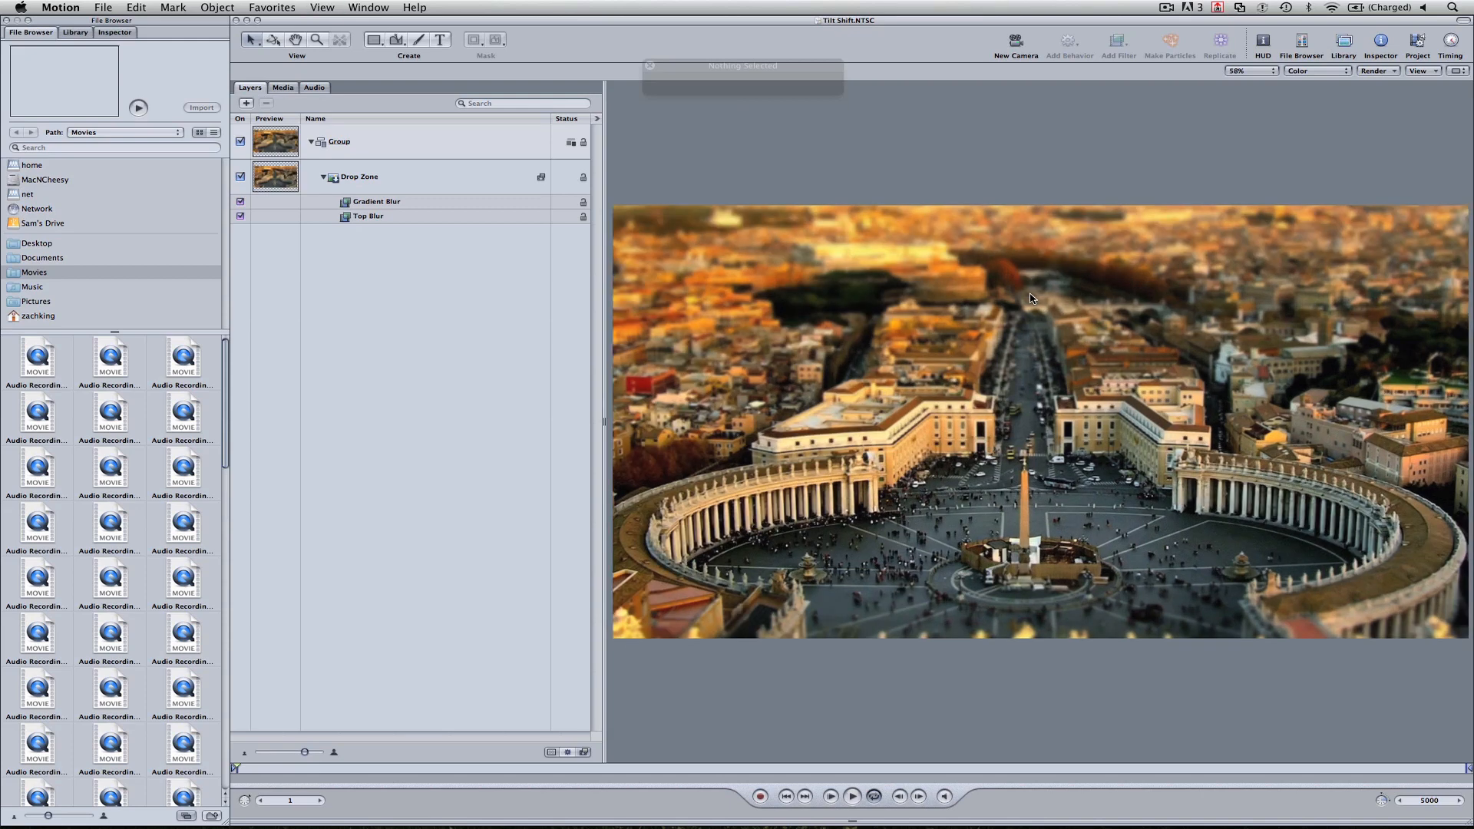
mouse_move(428, 194)
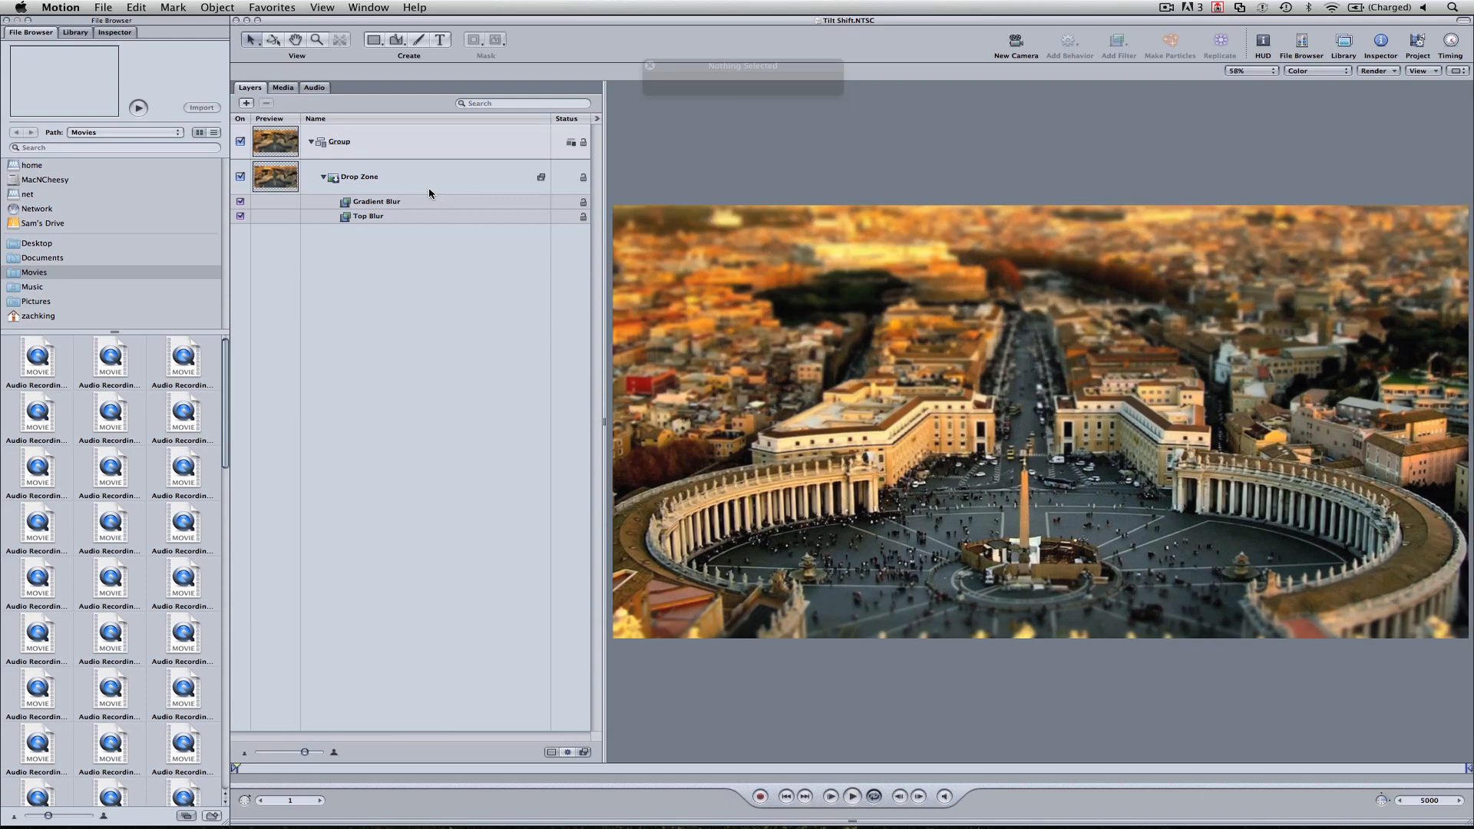
Inspect the Bottom Blur and Top Blur filter settings (amount 10 with crop) in the HUD.
left_click(376, 201)
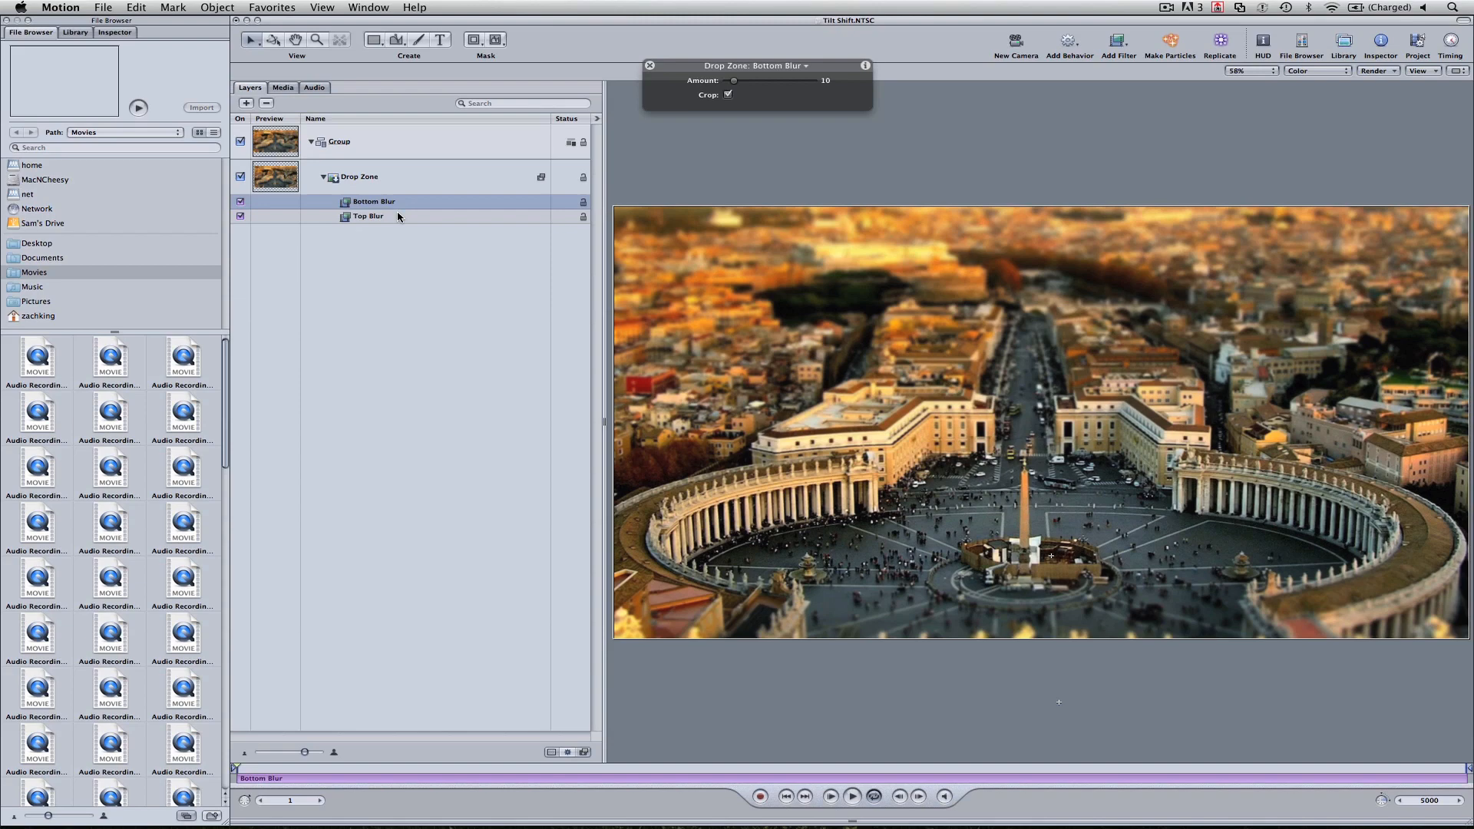
left_click(367, 215)
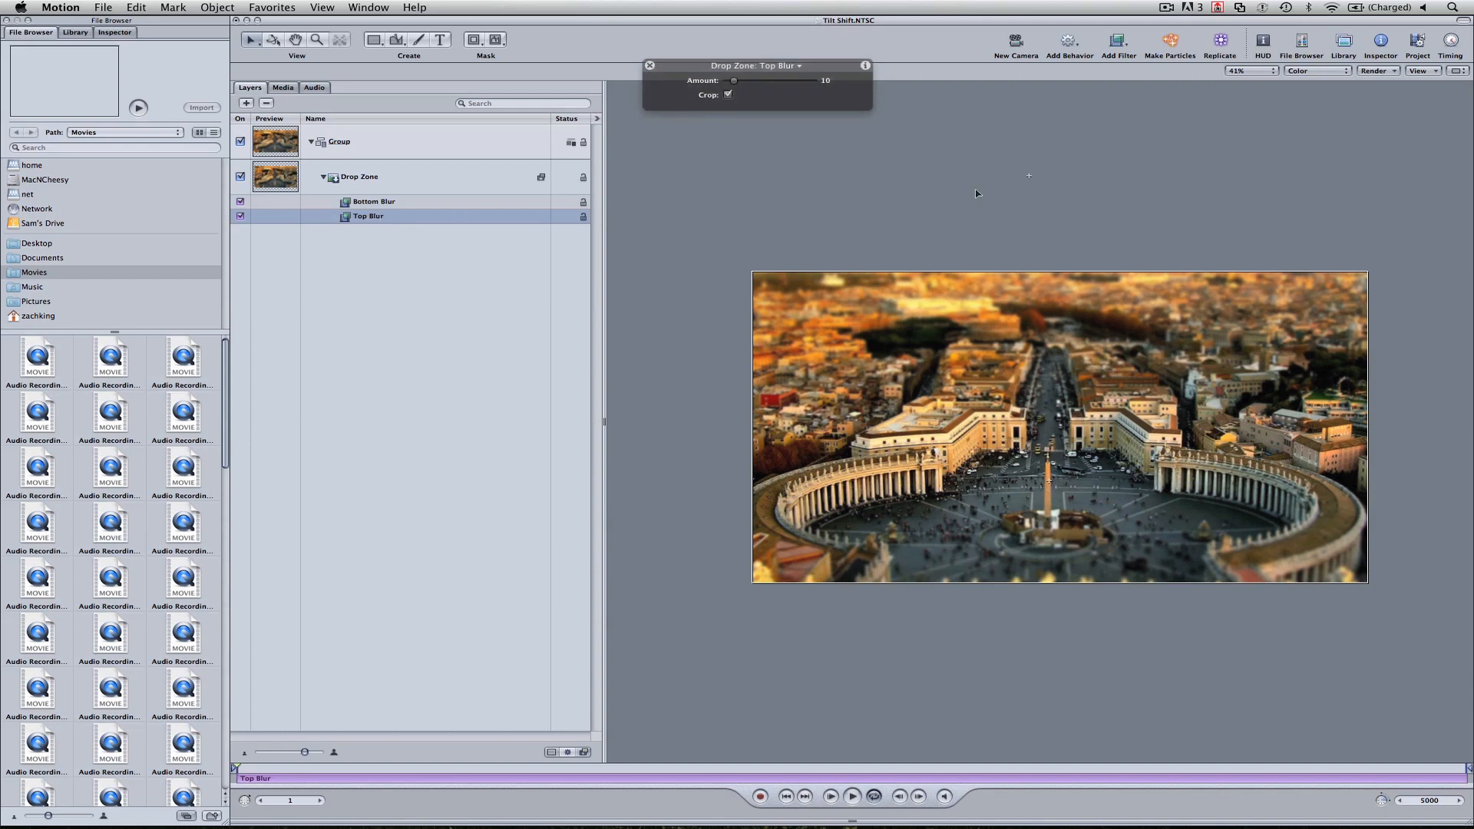
mouse_move(1036, 448)
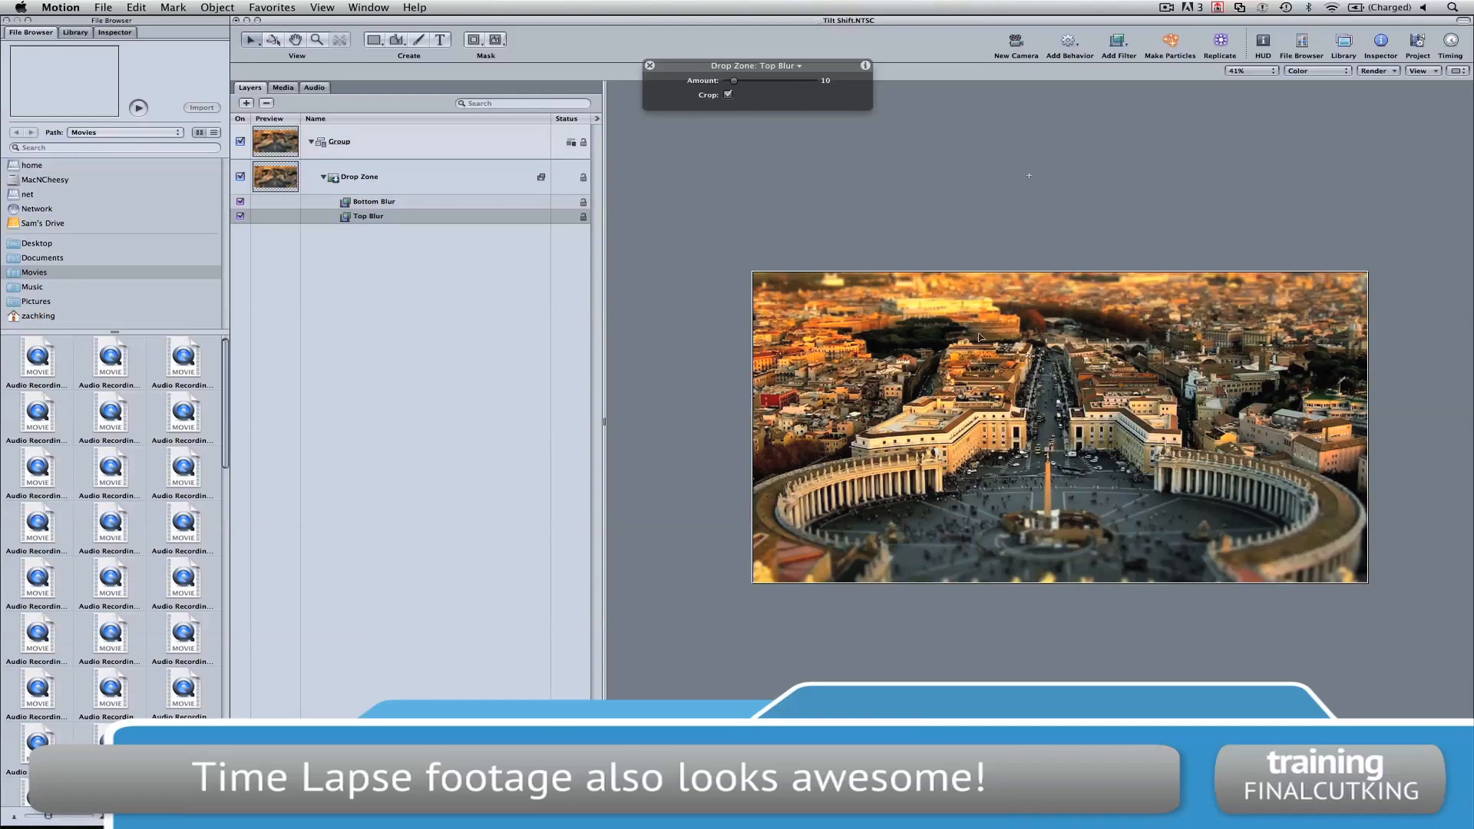
Save the project as template Tilt Shift 2.0 under the FinalCutKing theme.
left_click(102, 7)
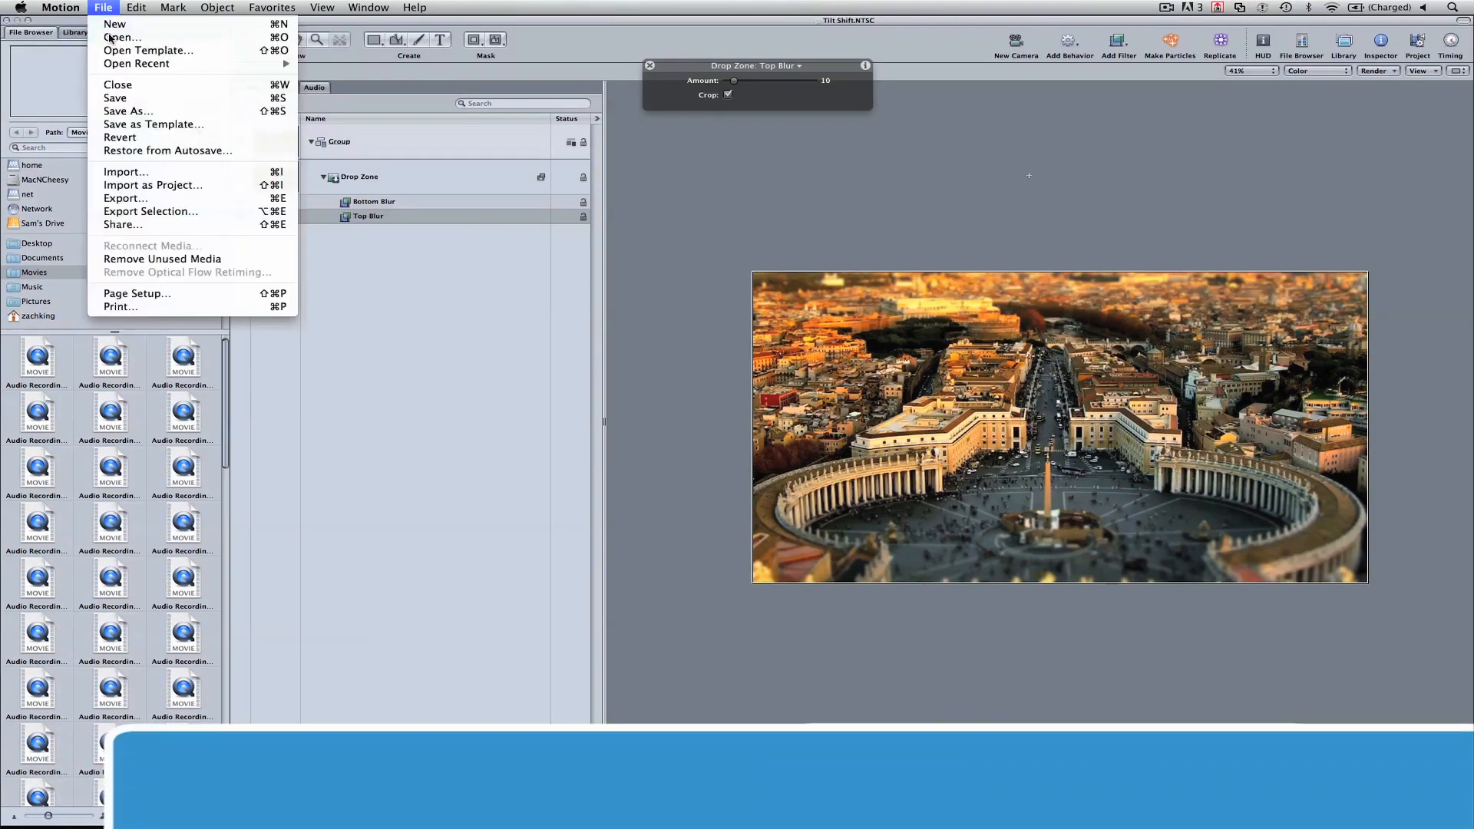
left_click(153, 125)
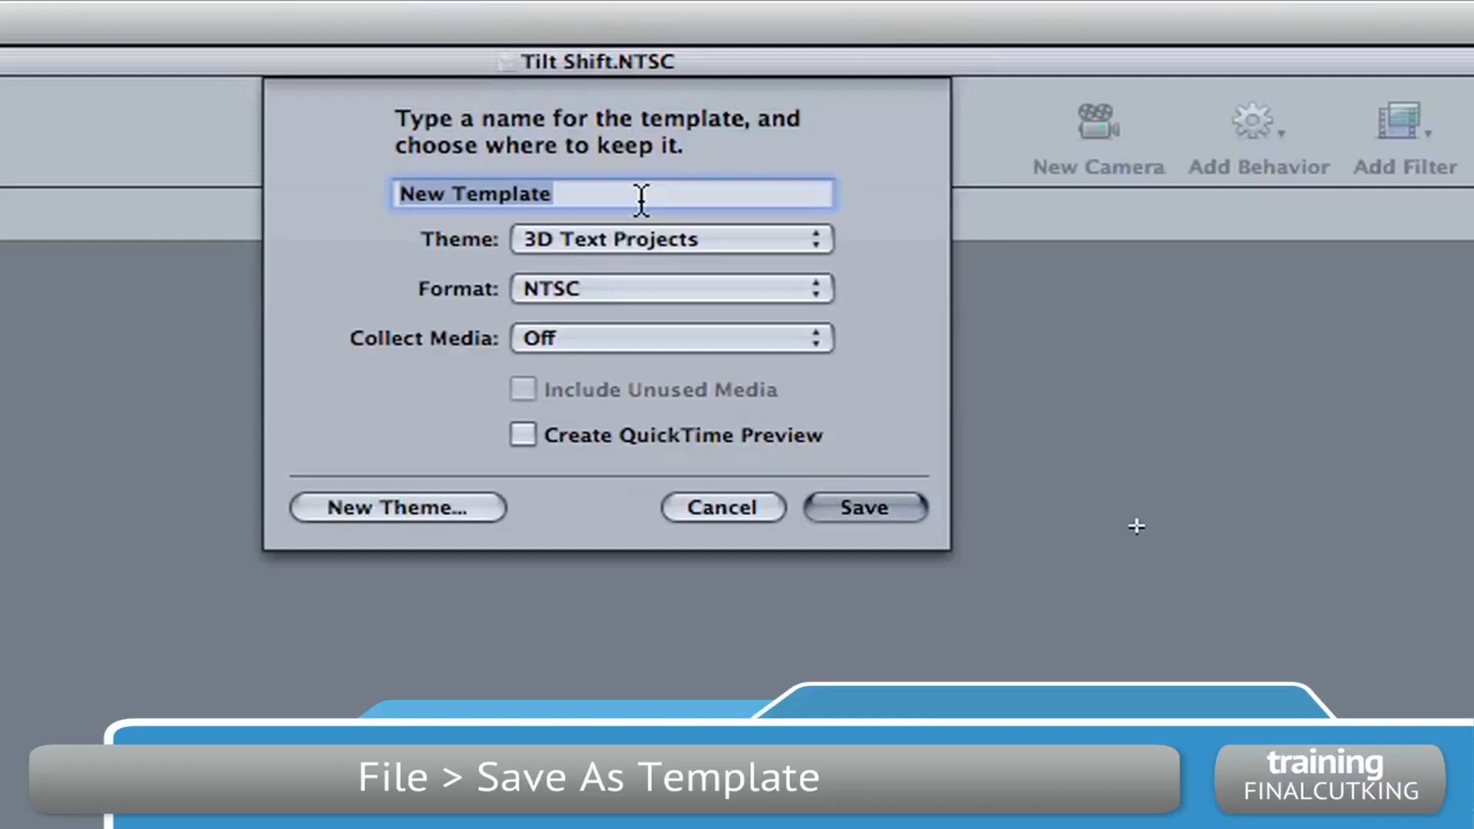
type("Tilt Shif")
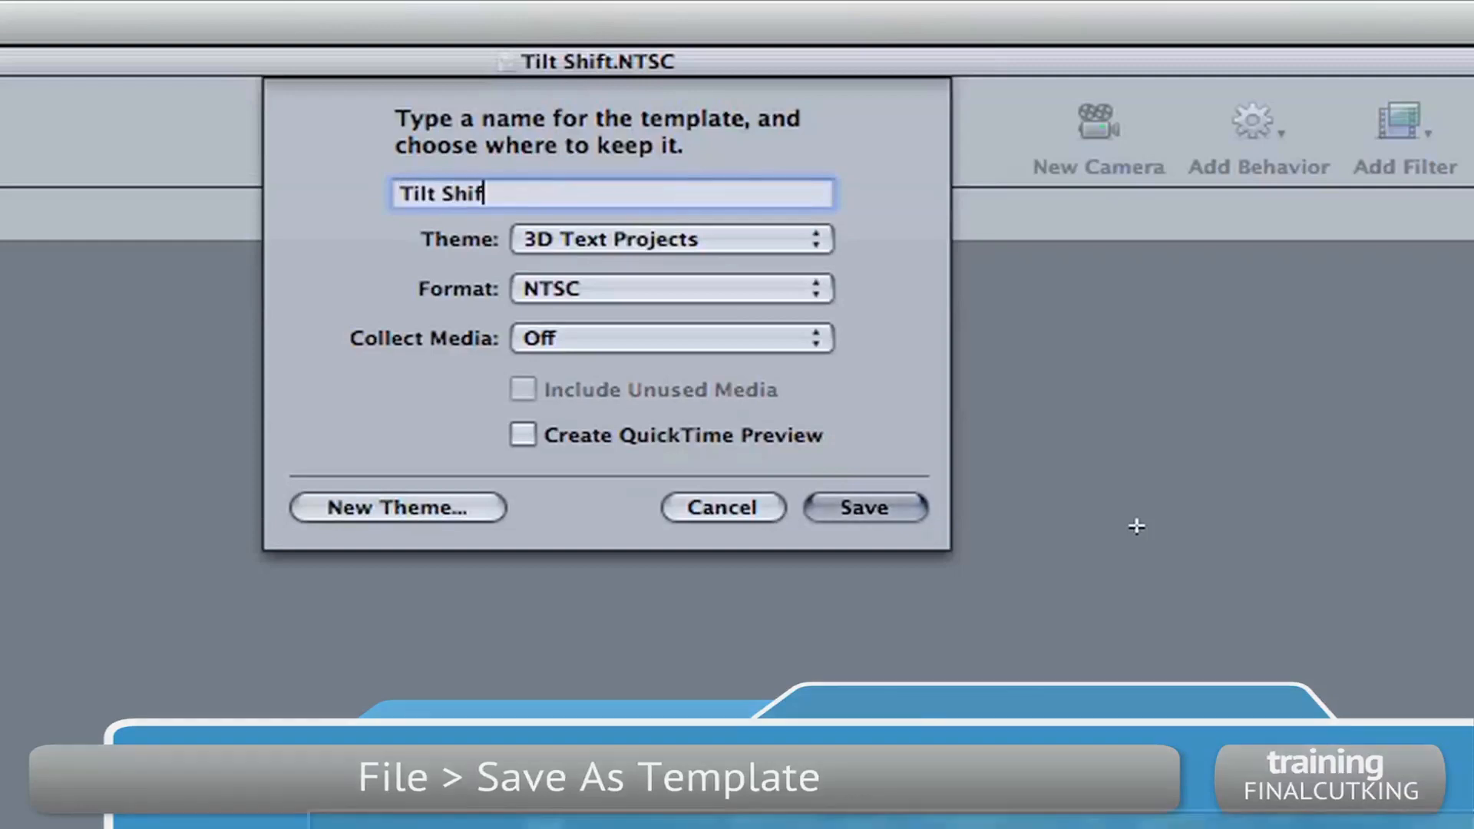
left_click(669, 238)
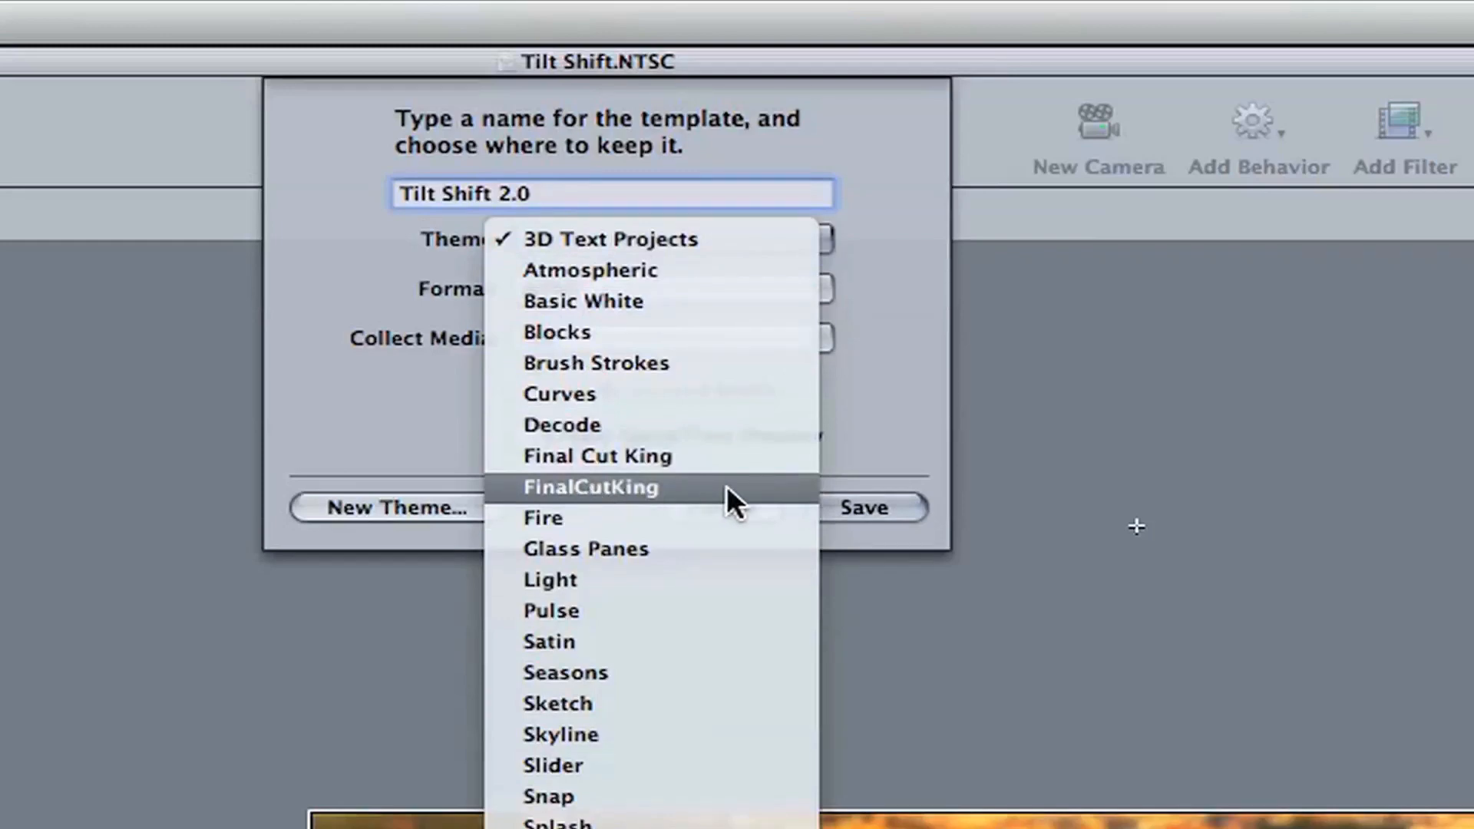
left_click(589, 487)
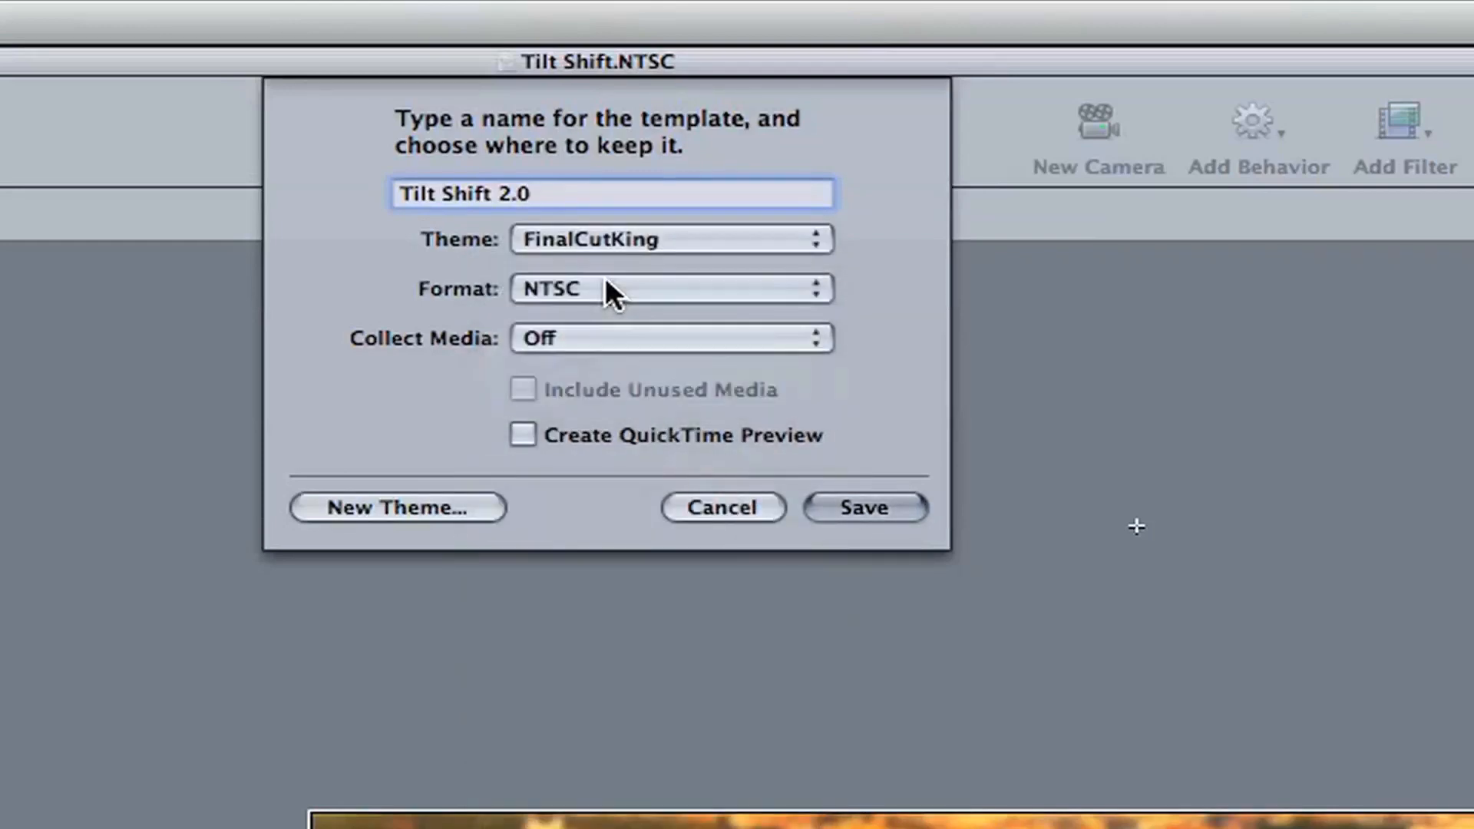
mouse_move(863, 508)
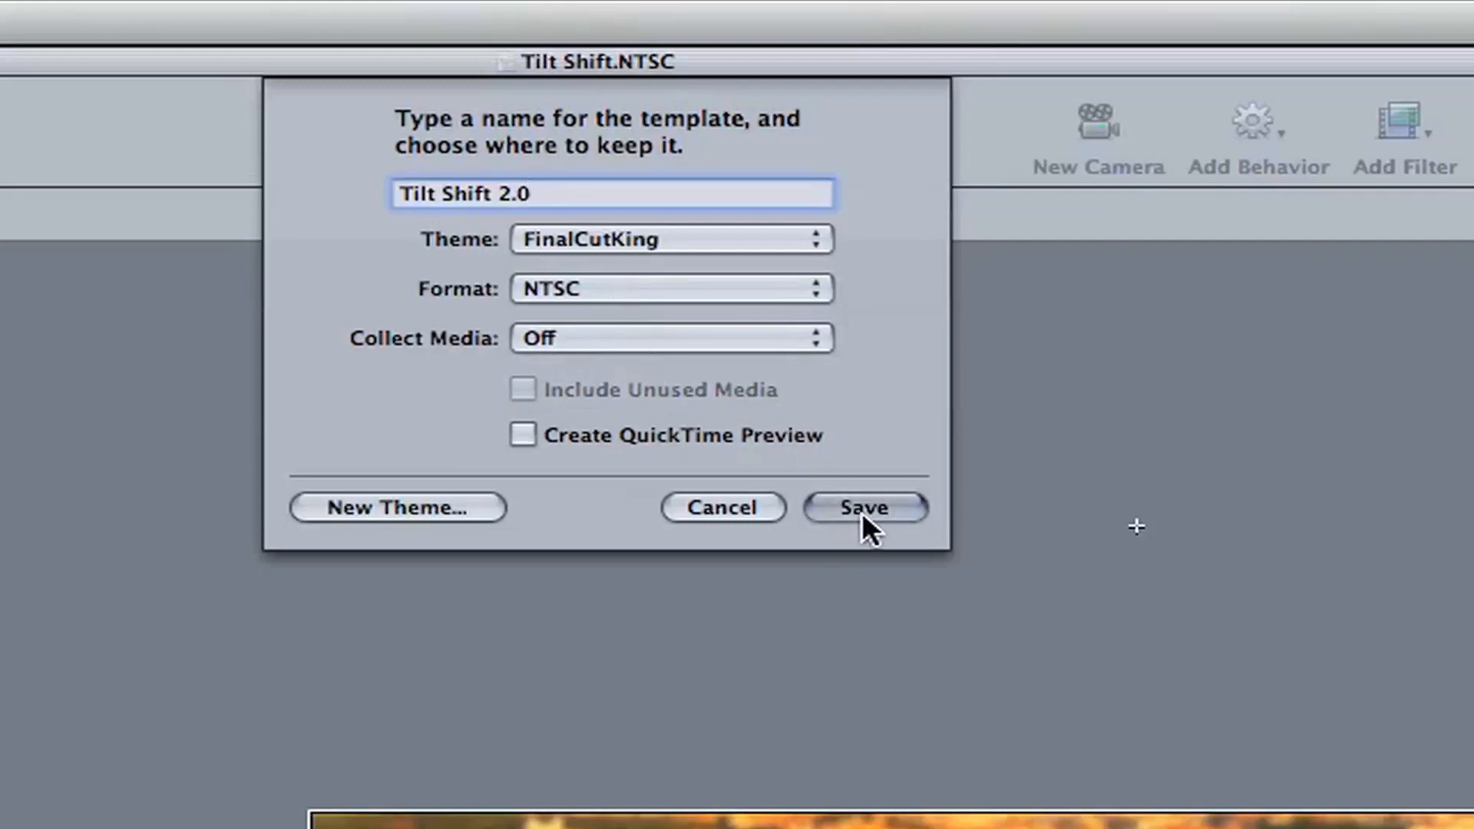
left_click(862, 507)
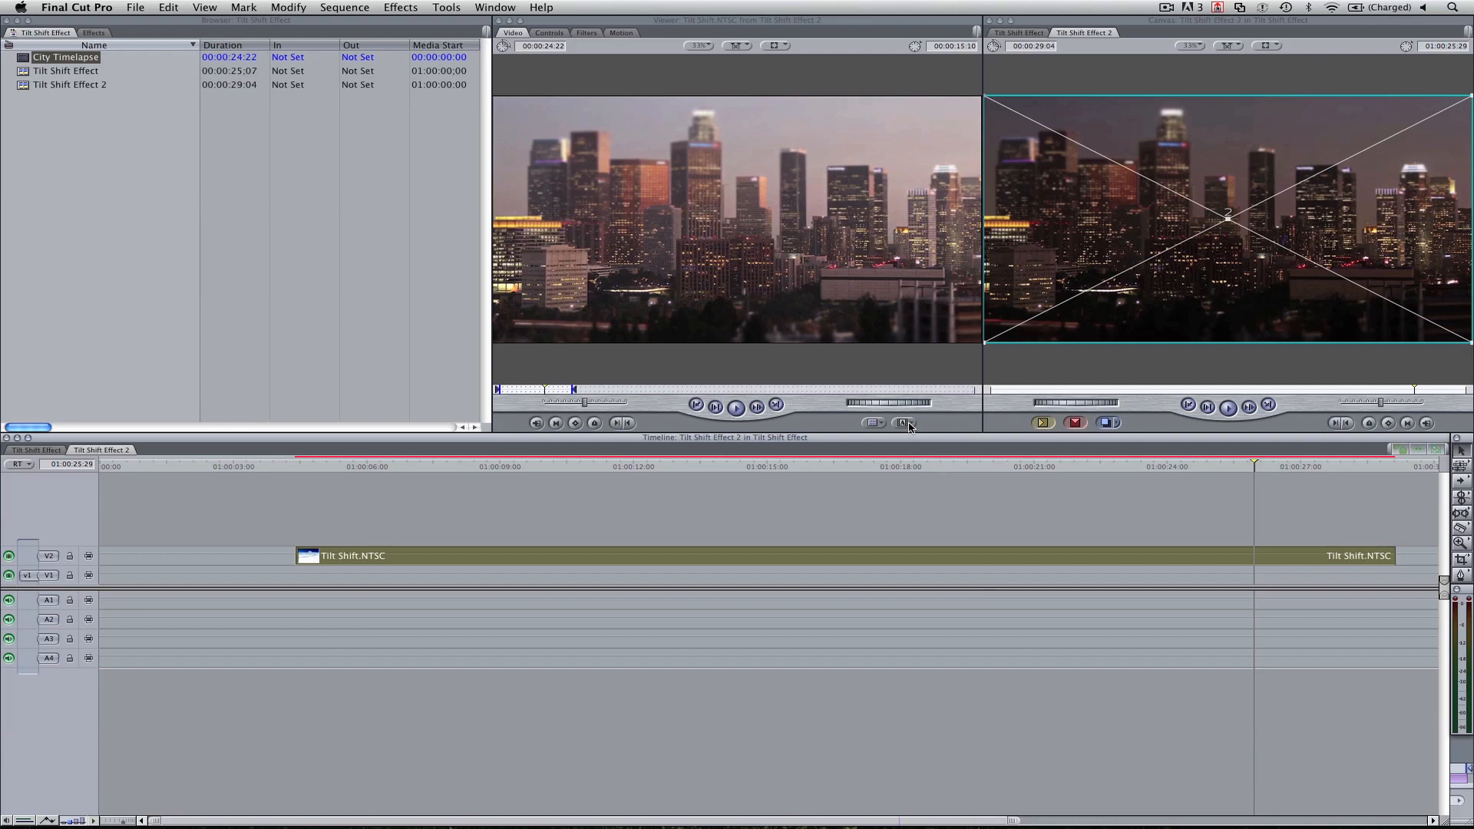
Choose the new Tilt Shift 2.0.NTSC from the FinalCutKing master templates.
left_click(905, 422)
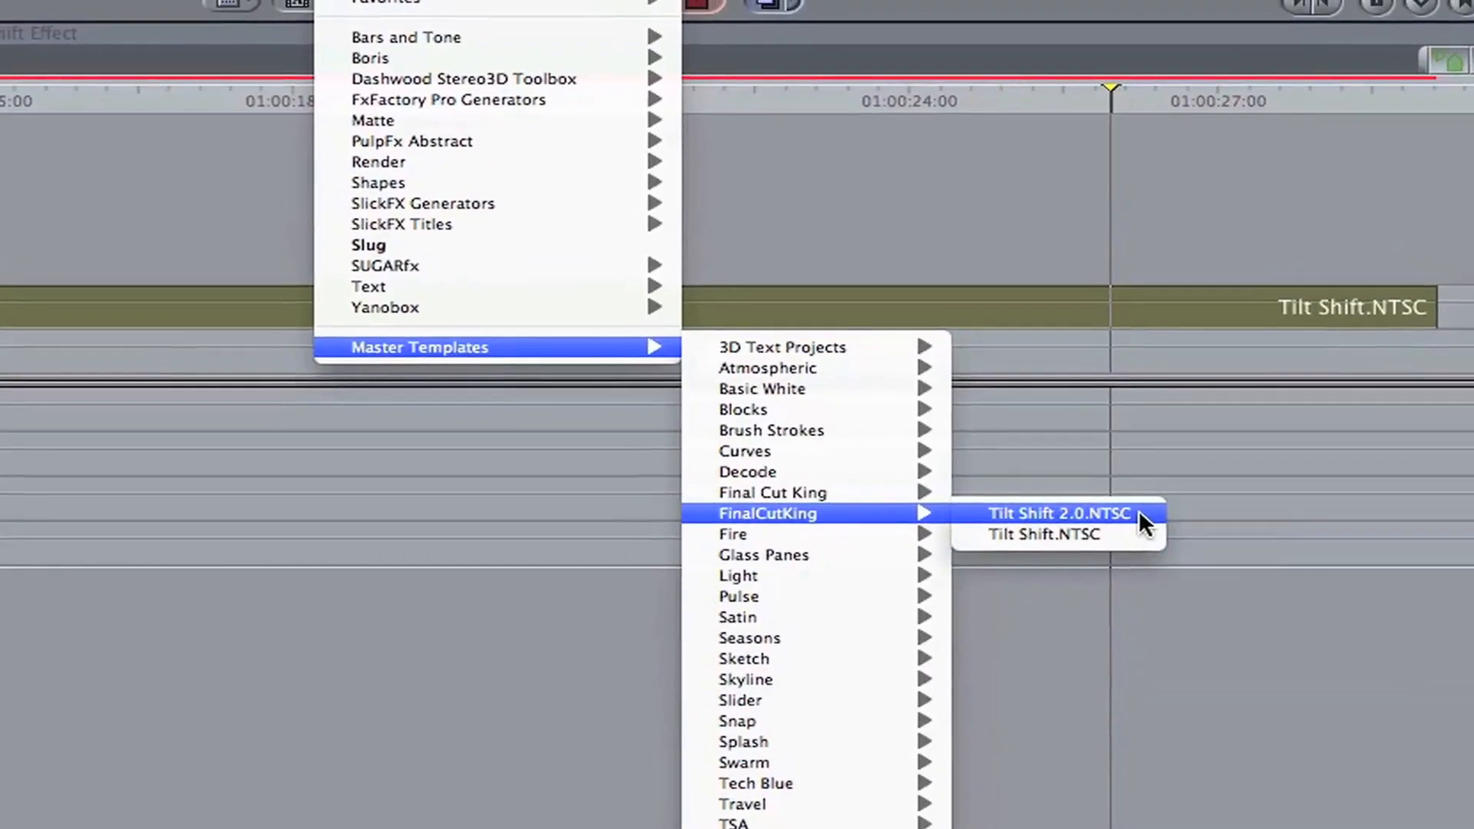
left_click(1058, 513)
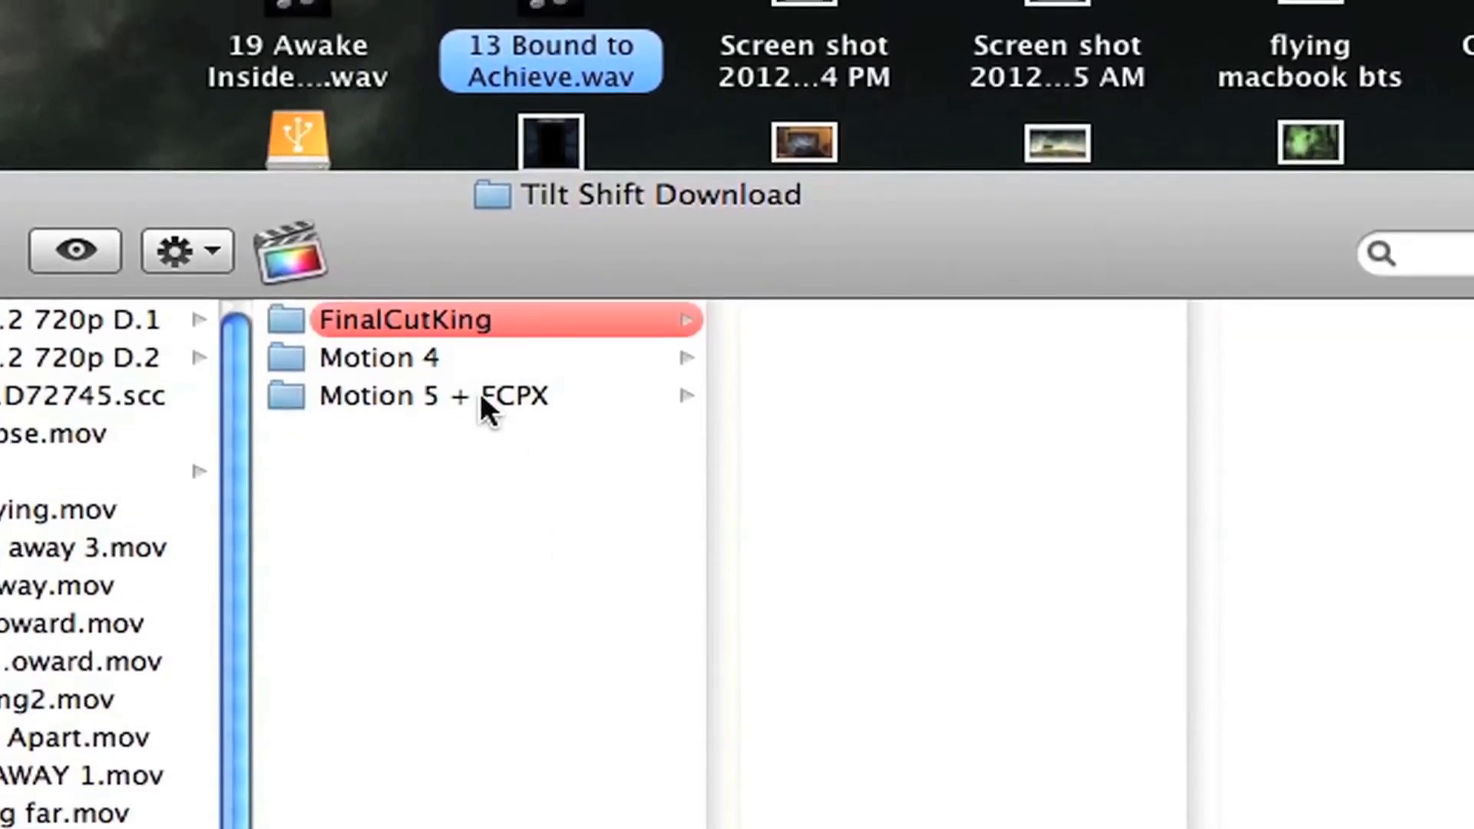
Open King's Tilt Shift.moef from the Motion 5 + FCPX folder.
left_click(405, 394)
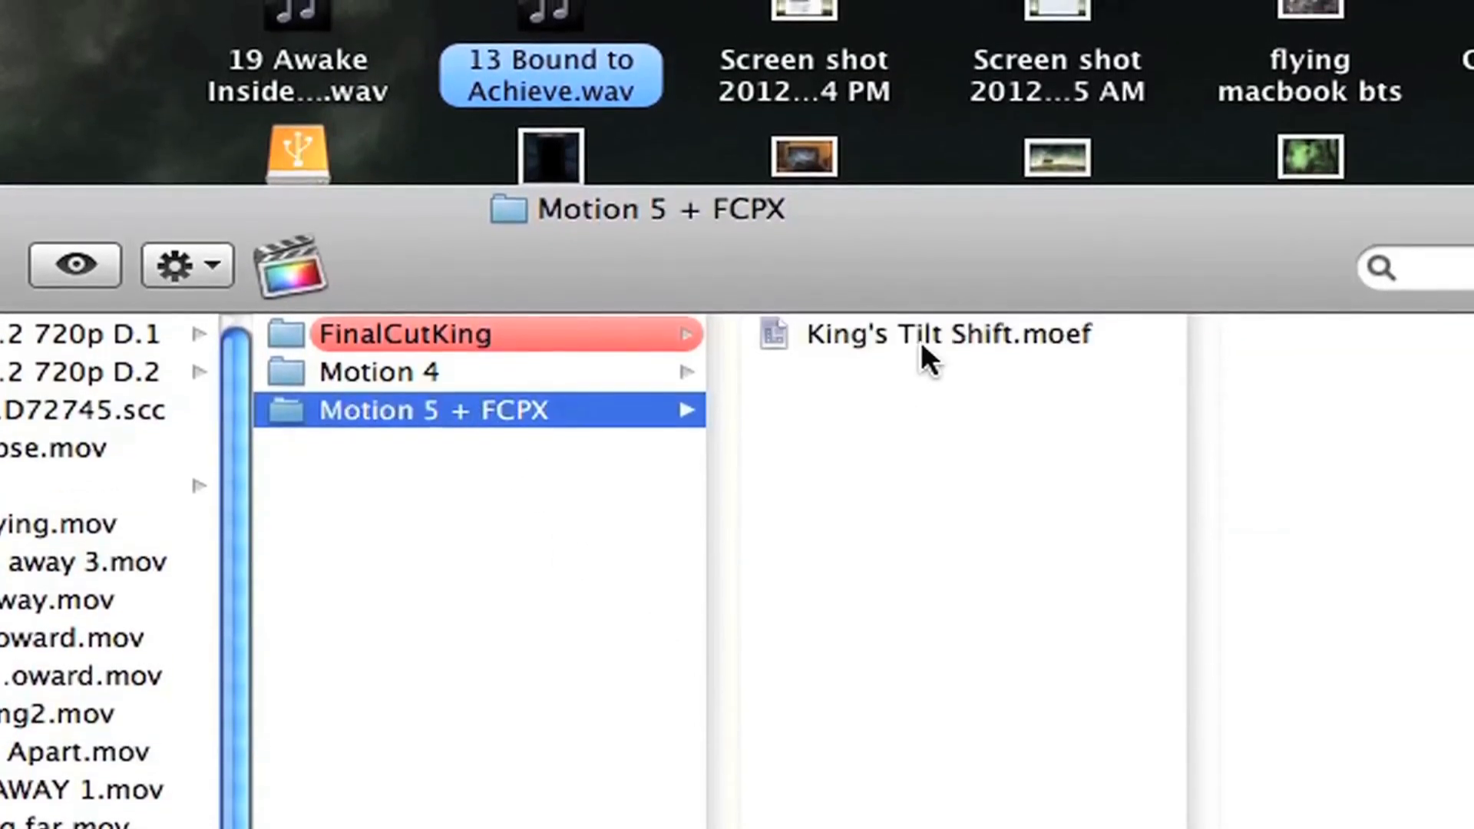
left_click(940, 335)
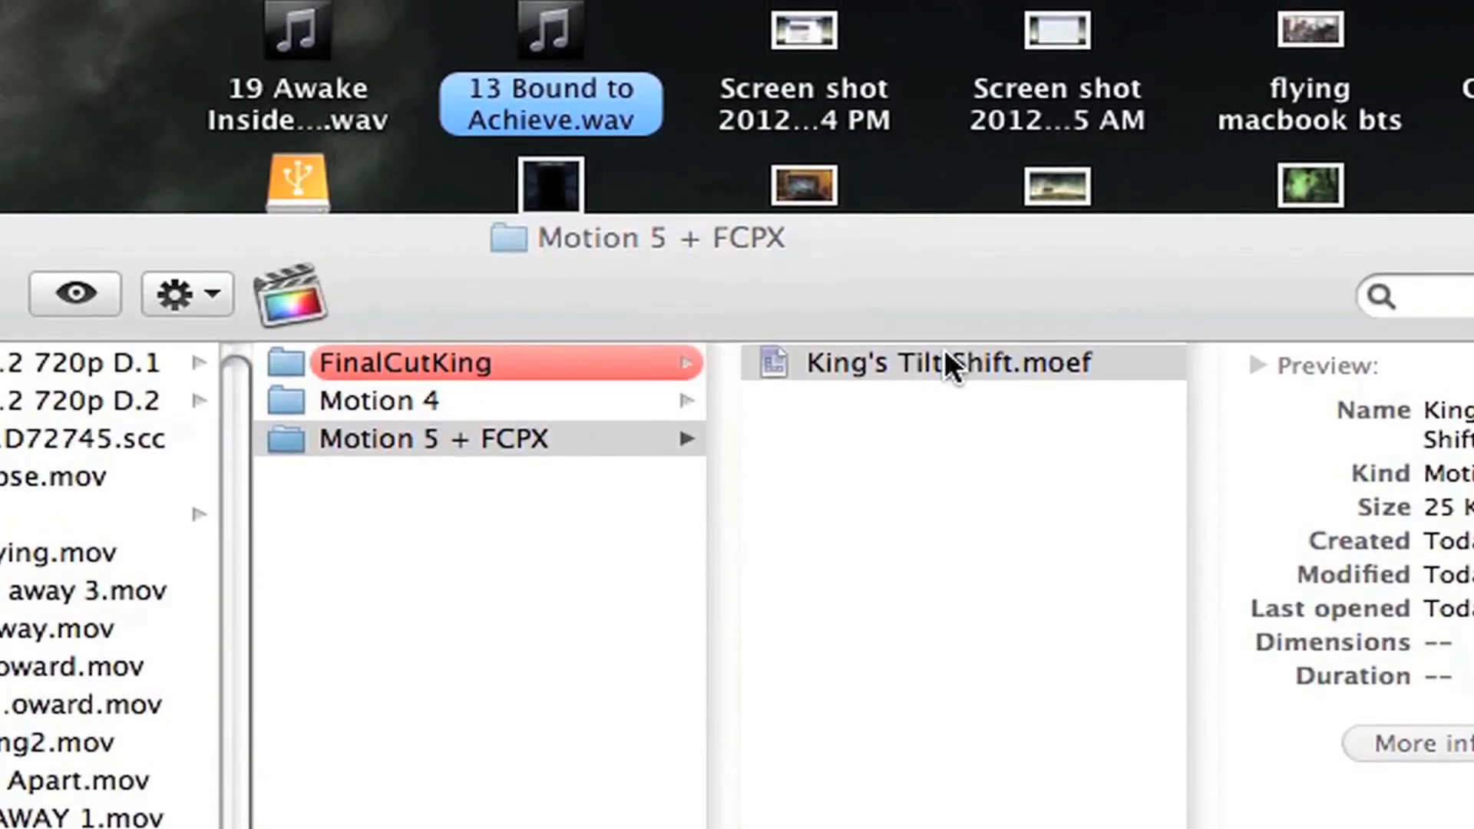
double_click(946, 363)
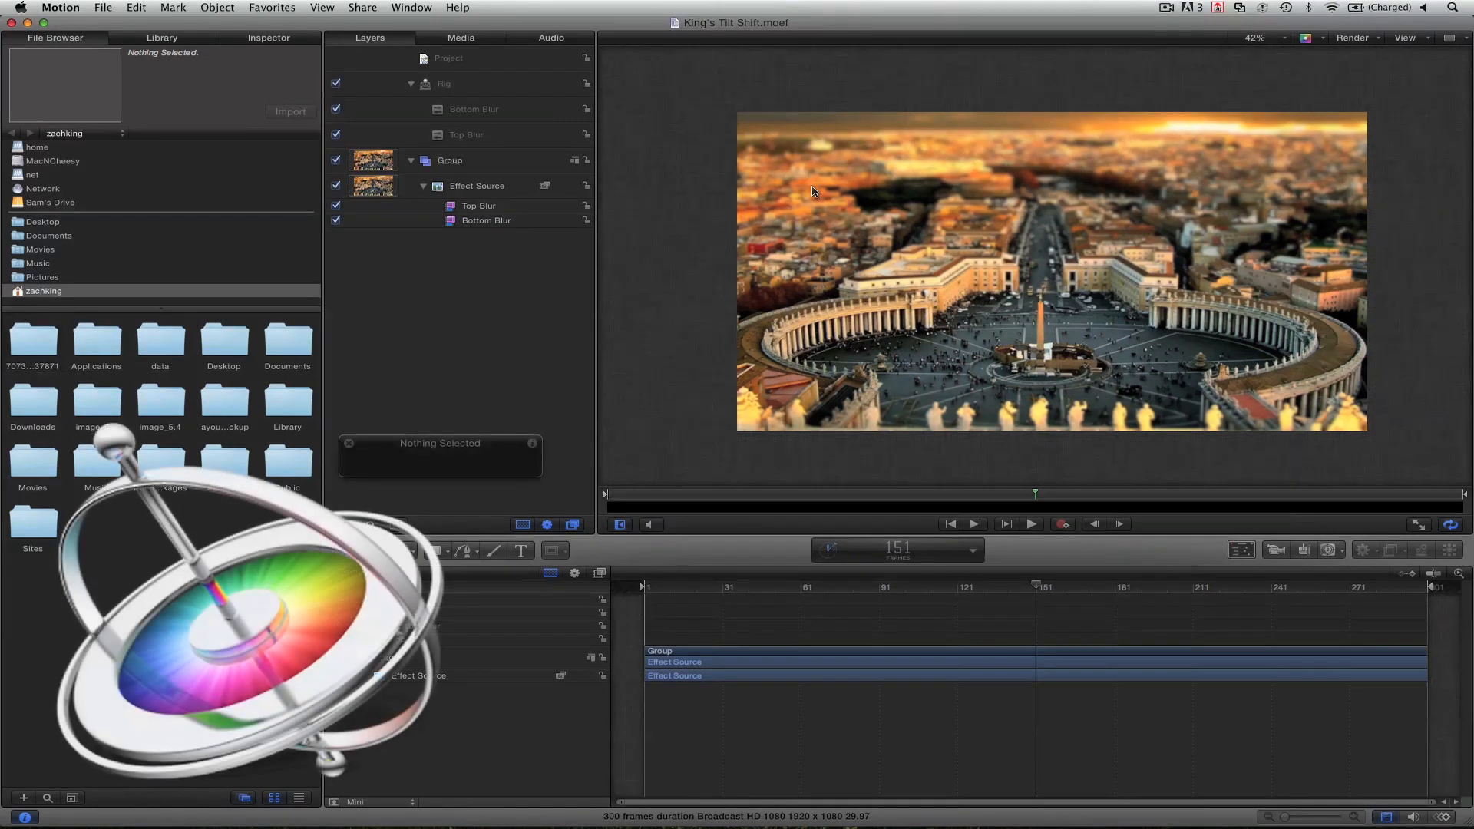
Fit the effect preview to the canvas and start publishing it to Final Cut Pro.
left_click(1255, 37)
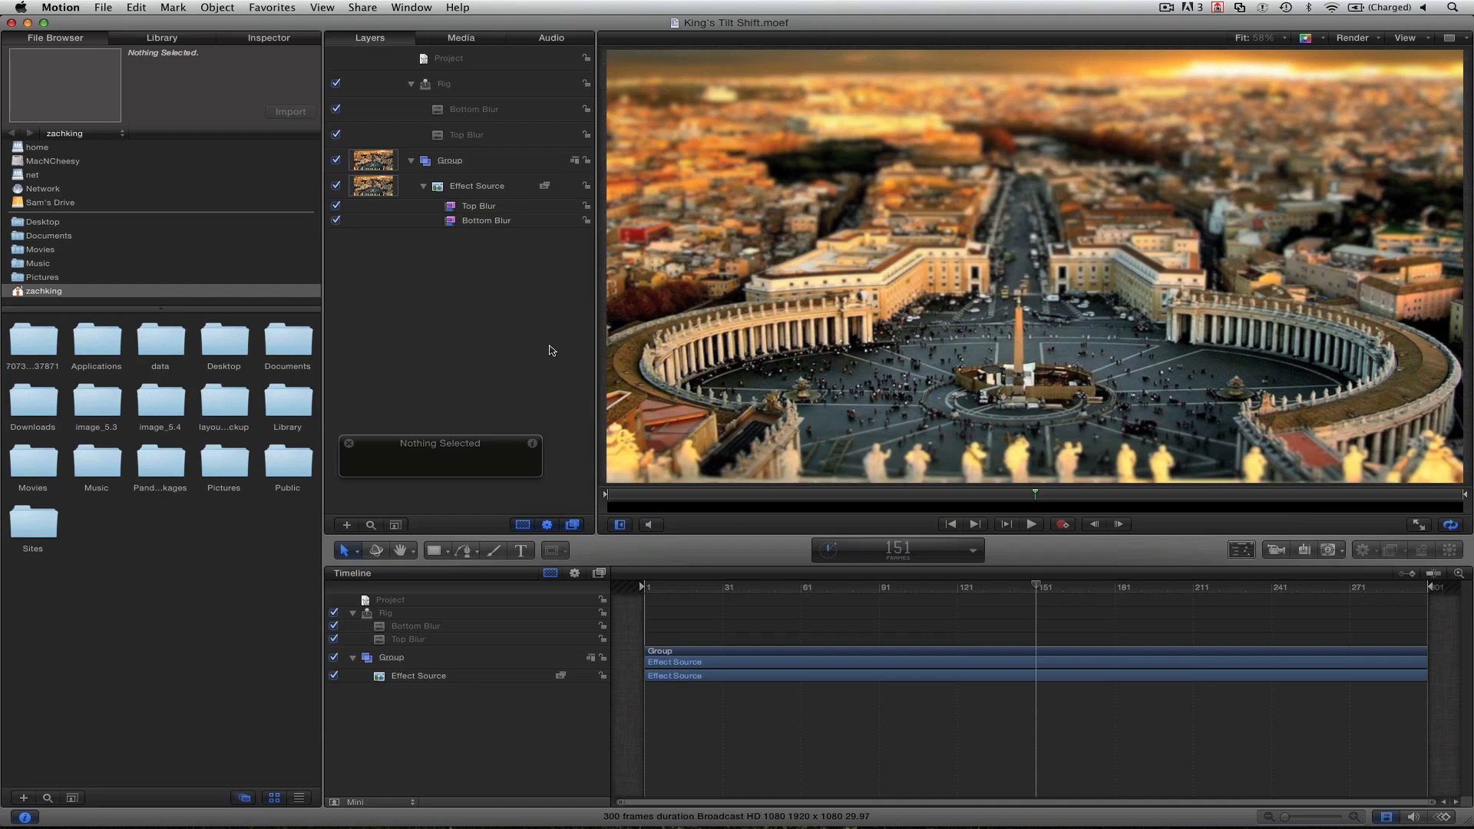
mouse_move(516, 310)
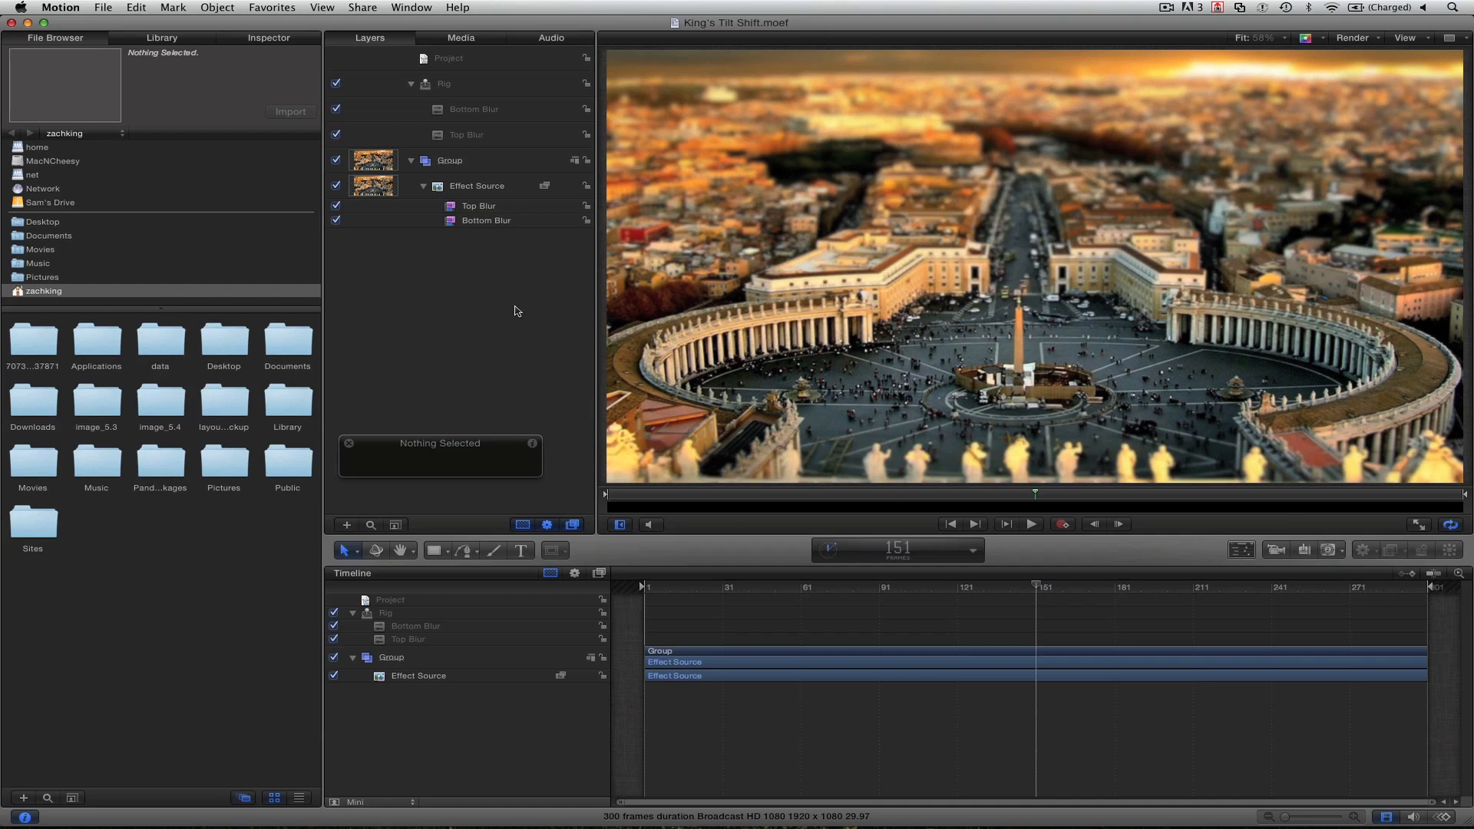
left_click(104, 7)
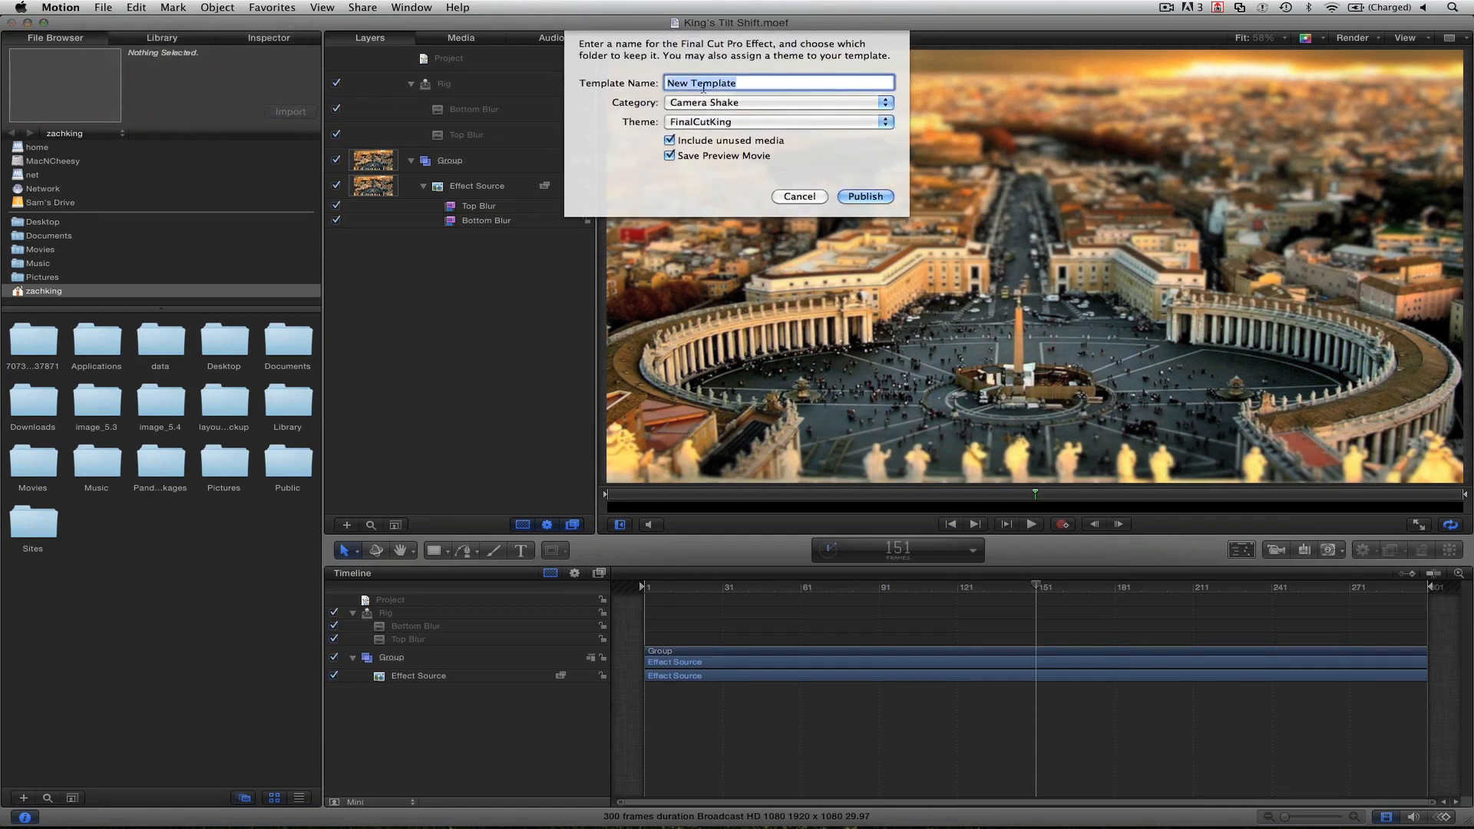
Publish the effect as King Tilt Shift with FinalCutKing category and theme.
type("King")
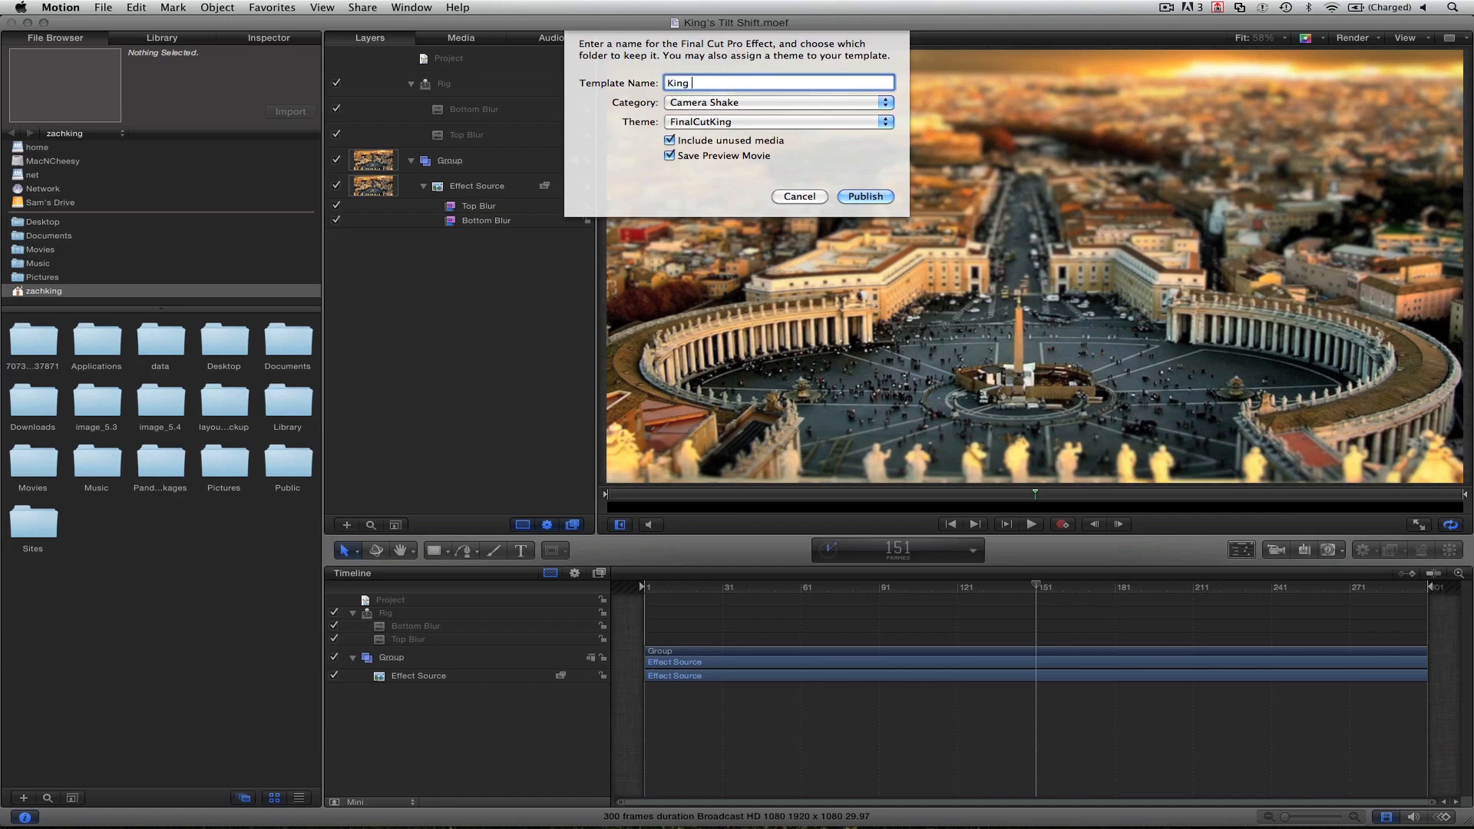
type("Tilt Shift")
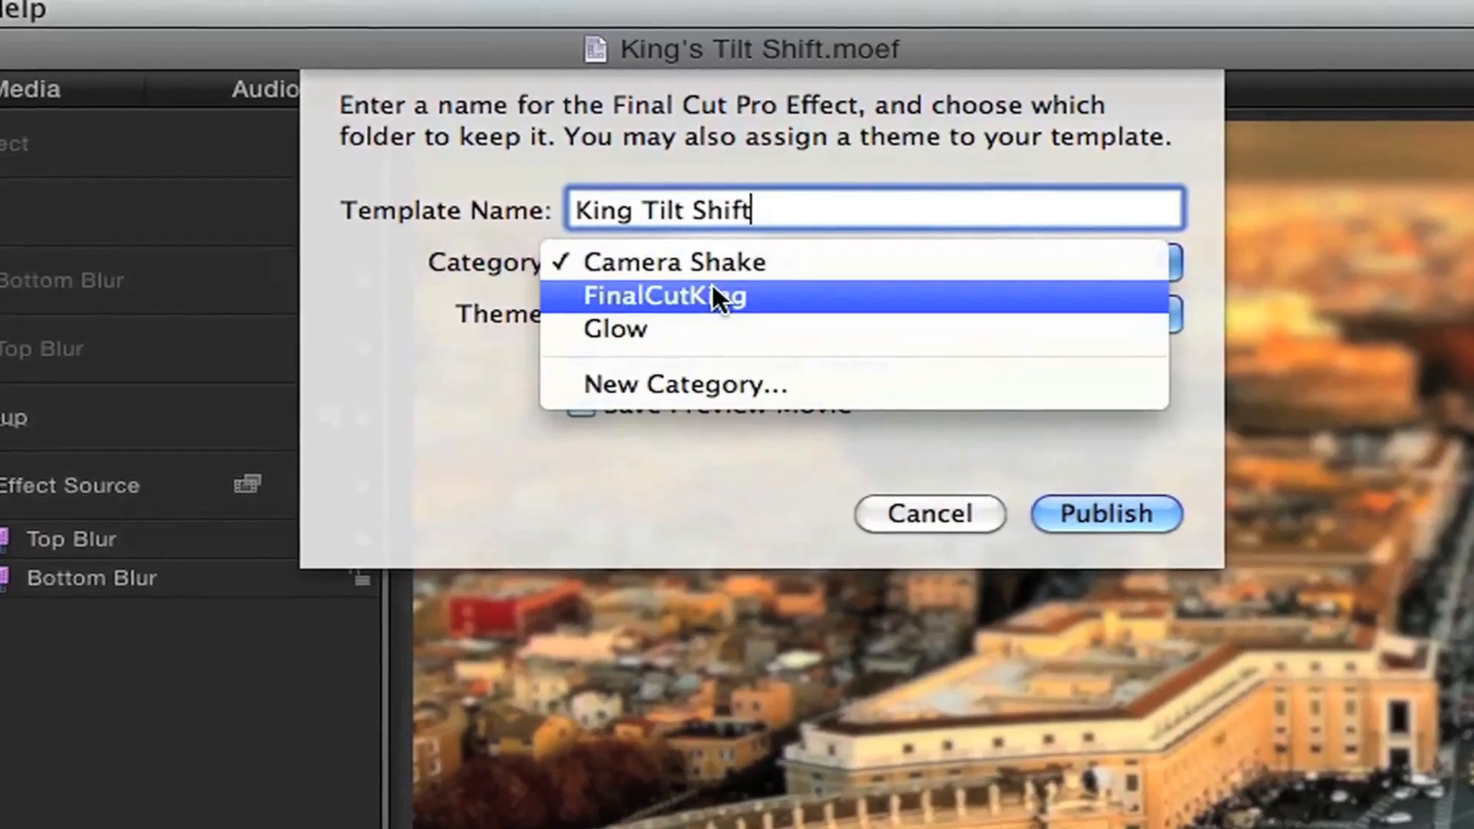
left_click(663, 297)
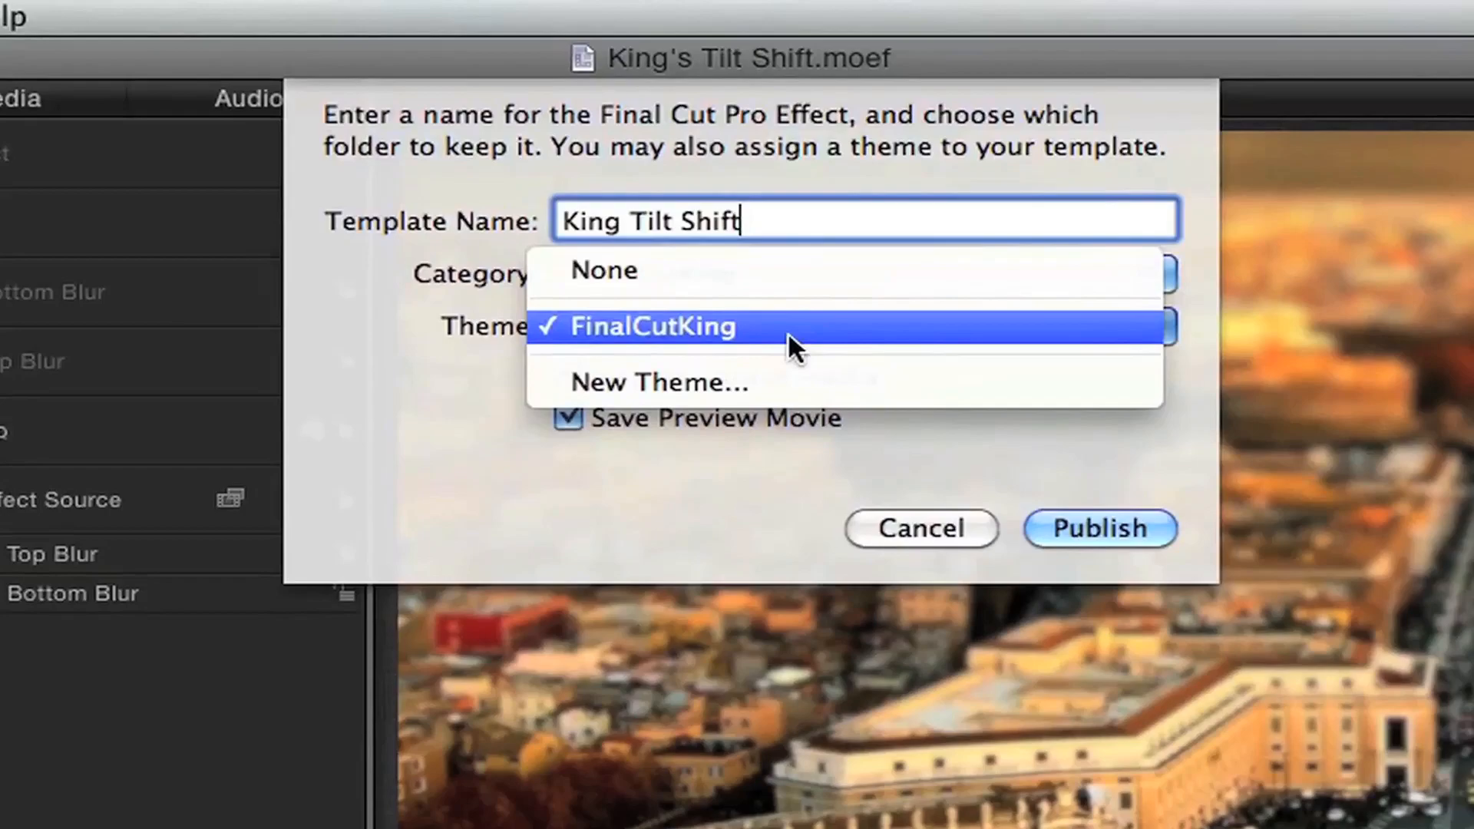
left_click(651, 326)
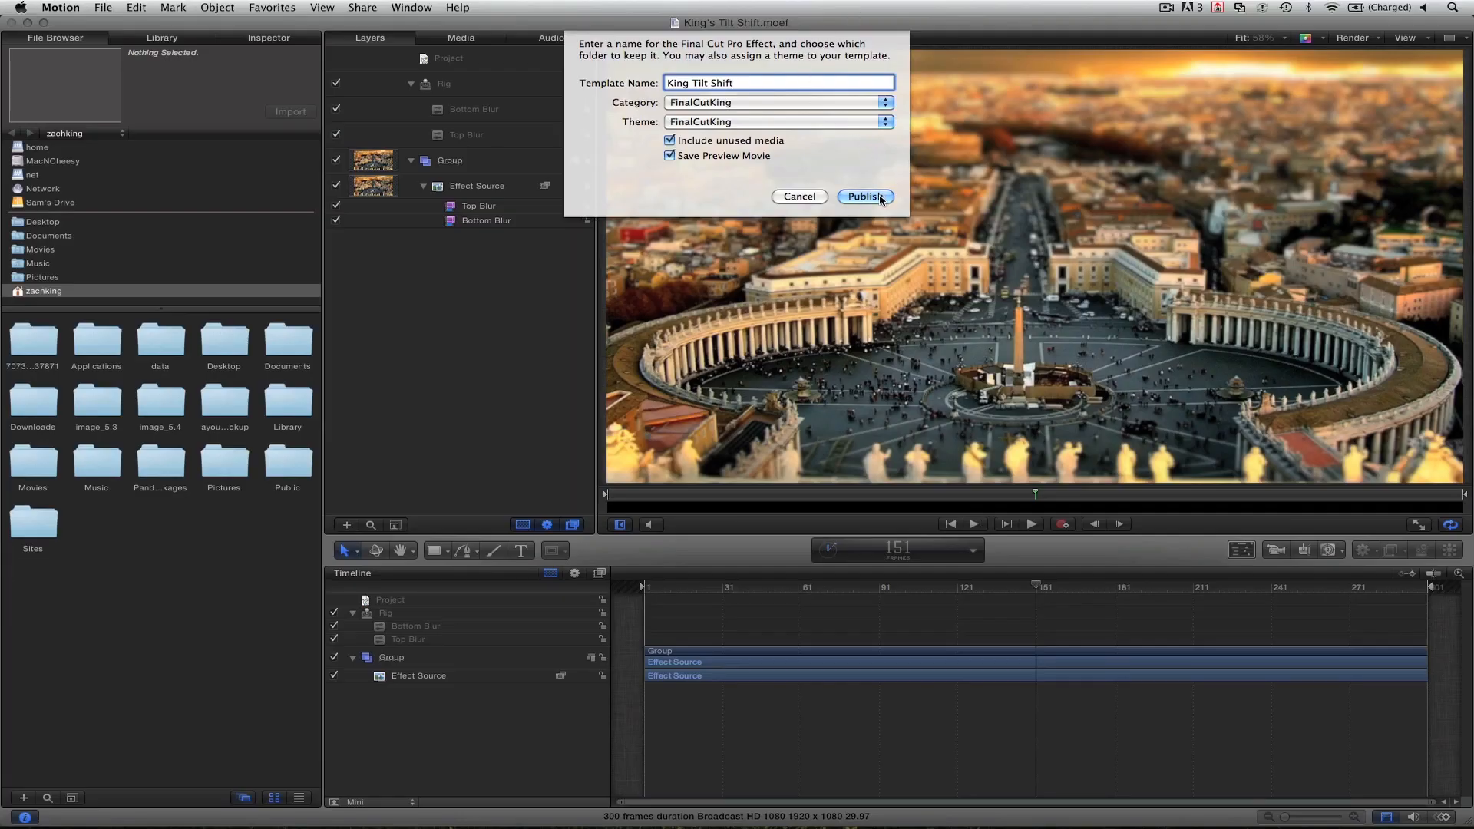
left_click(863, 196)
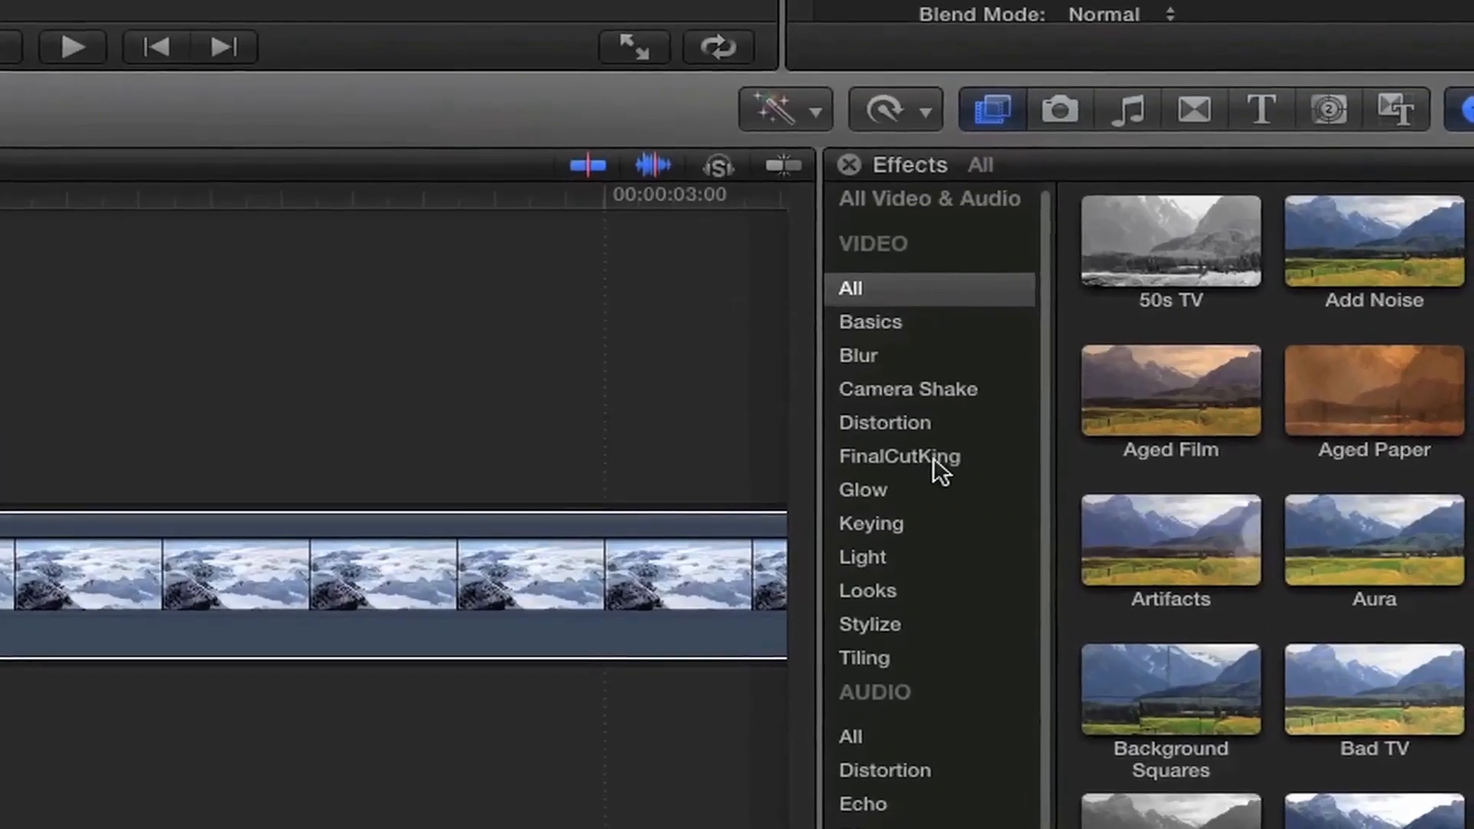
Apply King Tilt Shift from the FinalCutKing effects to the Timelapse earth 1 clip.
left_click(899, 456)
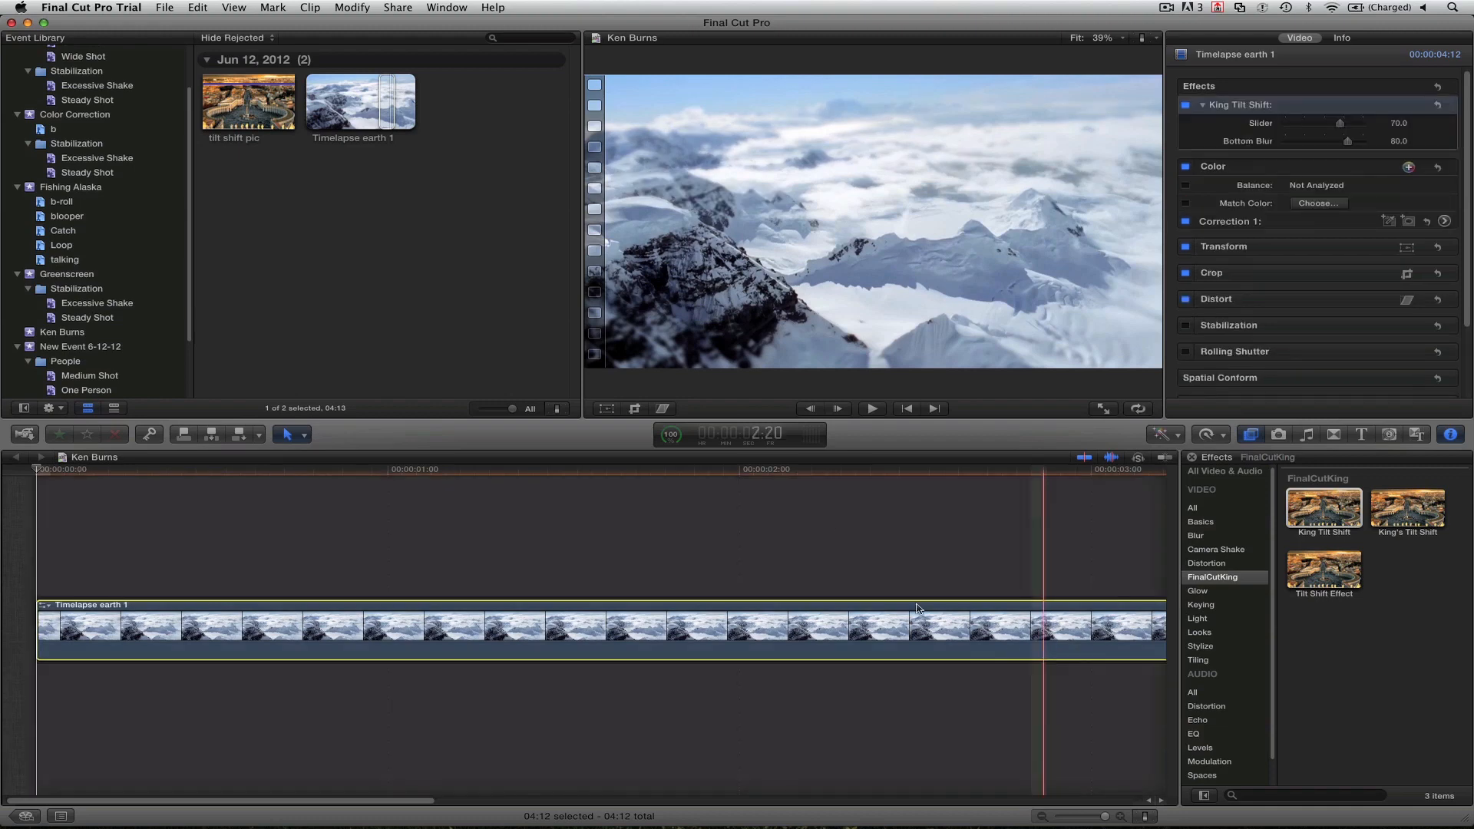
left_click(784, 479)
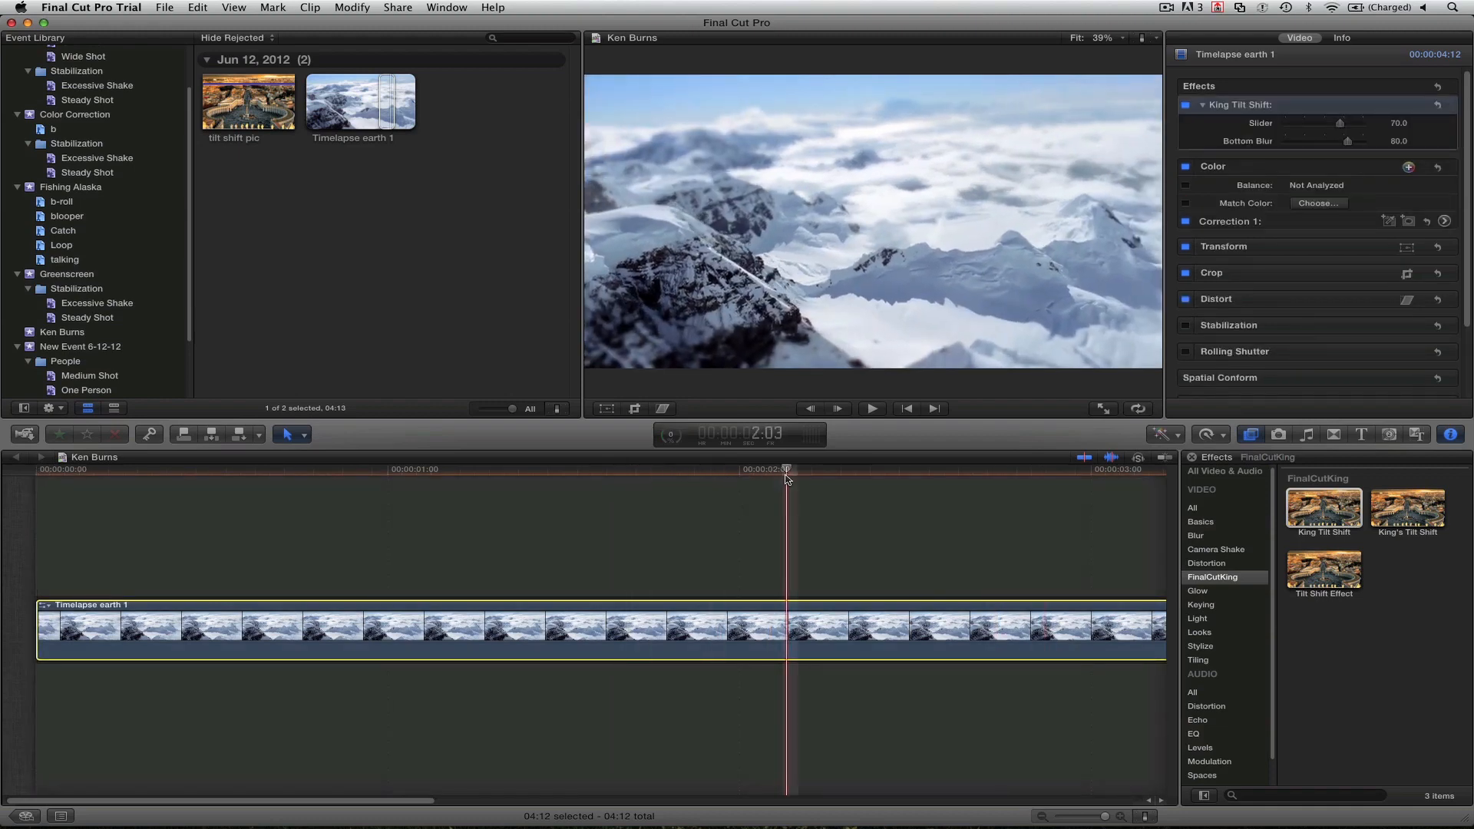